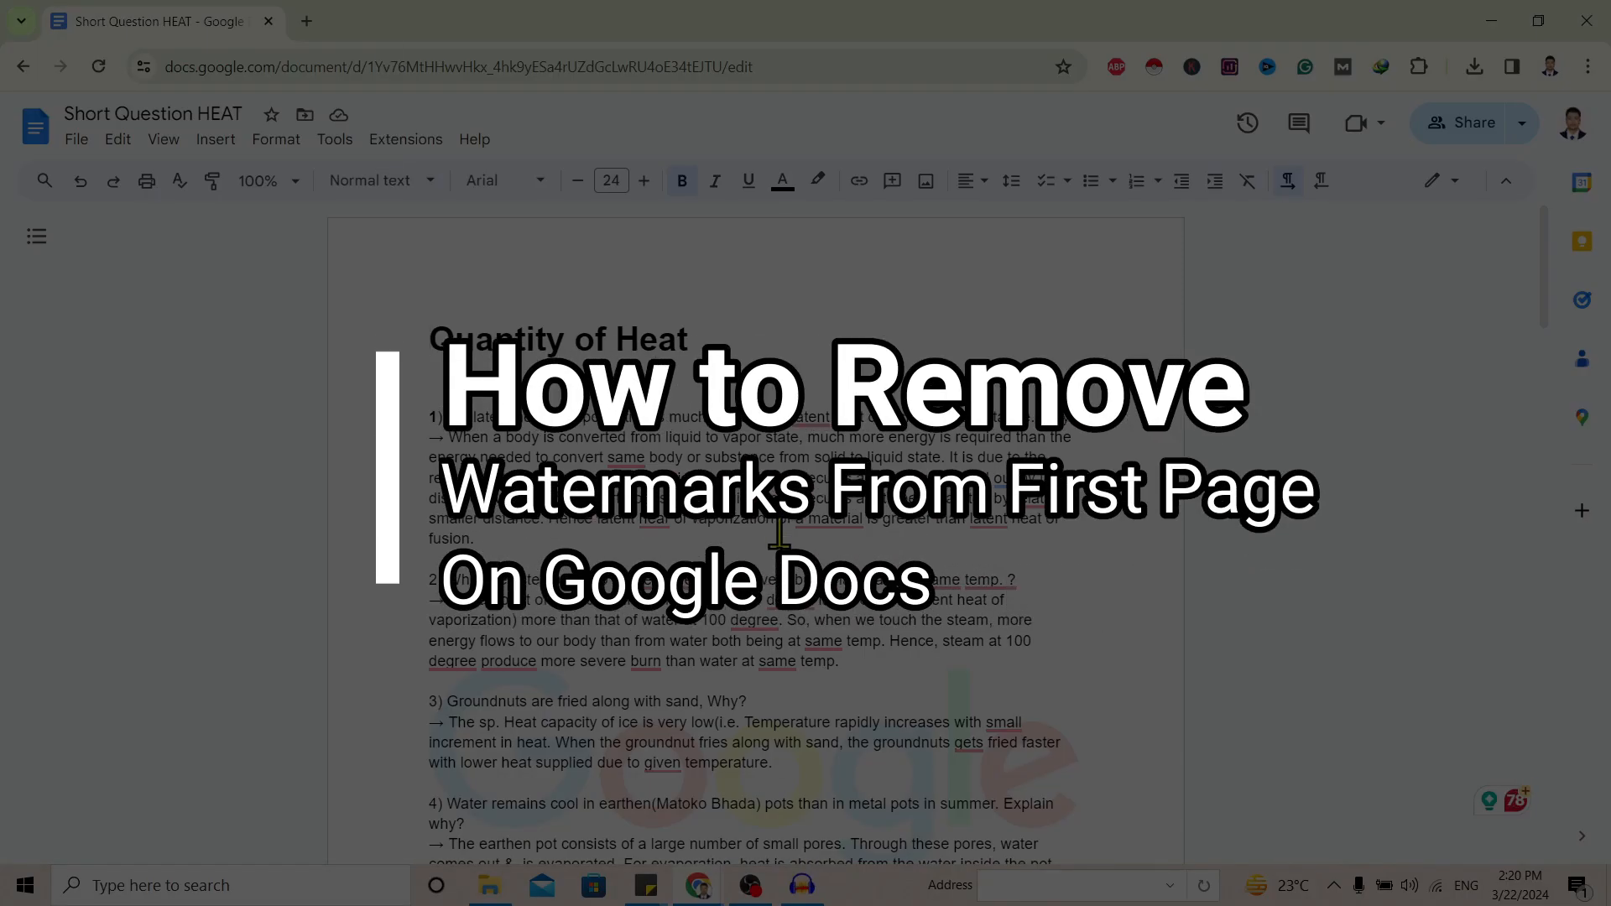
# Download 'Short Question HEAT' as a PDF with the watermark, confirming the IDM Start Download
pyautogui.scroll(-3)
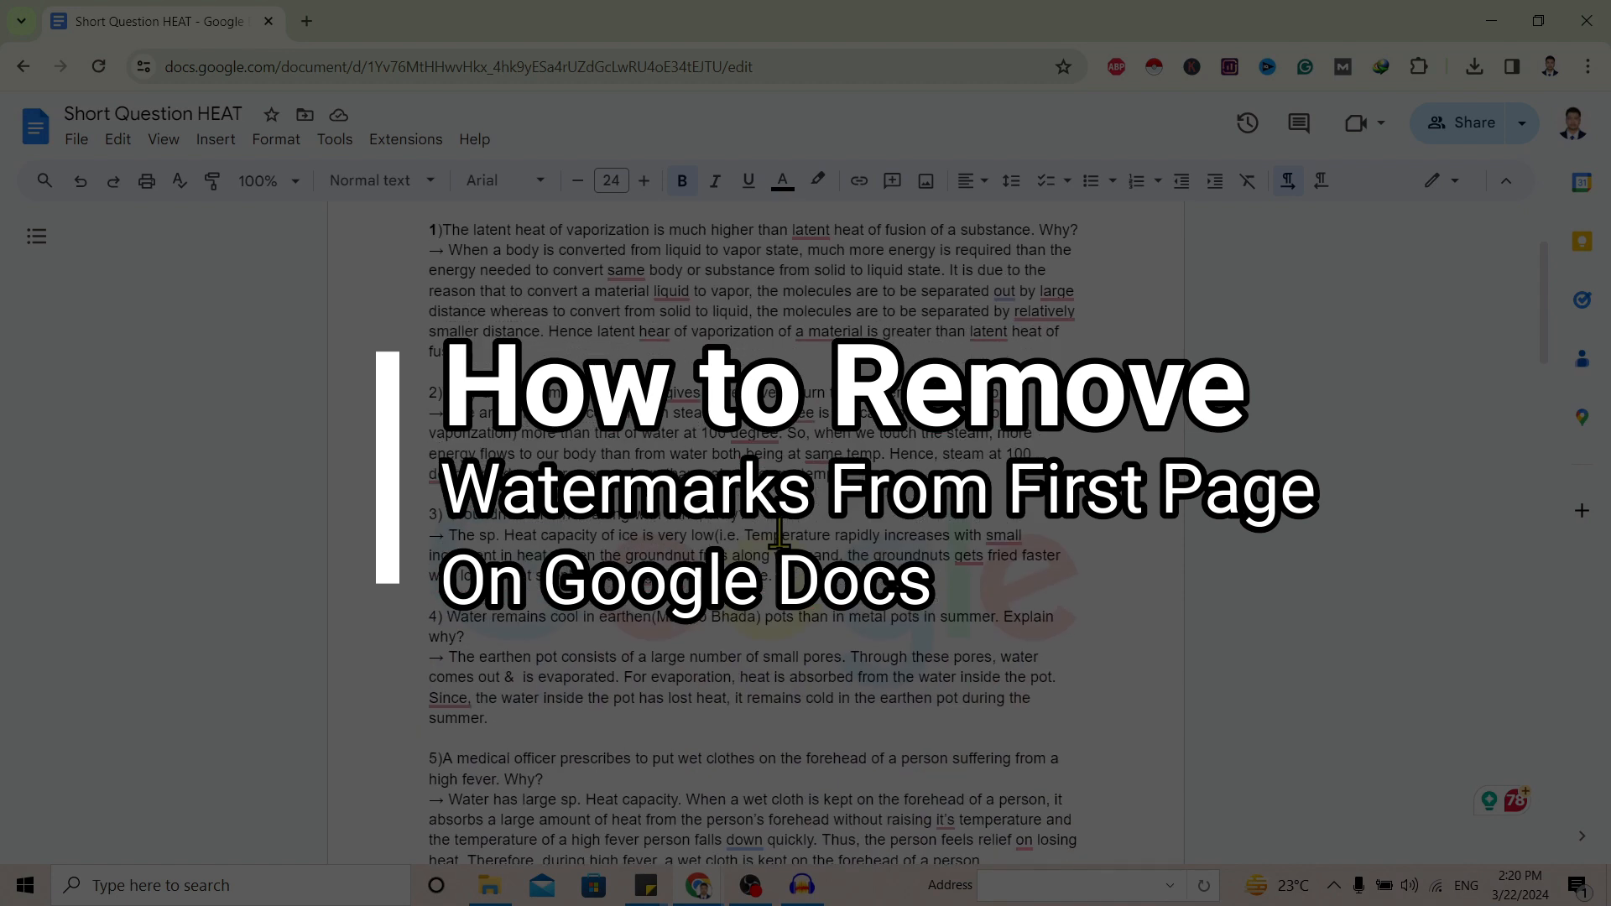
pyautogui.scroll(-3)
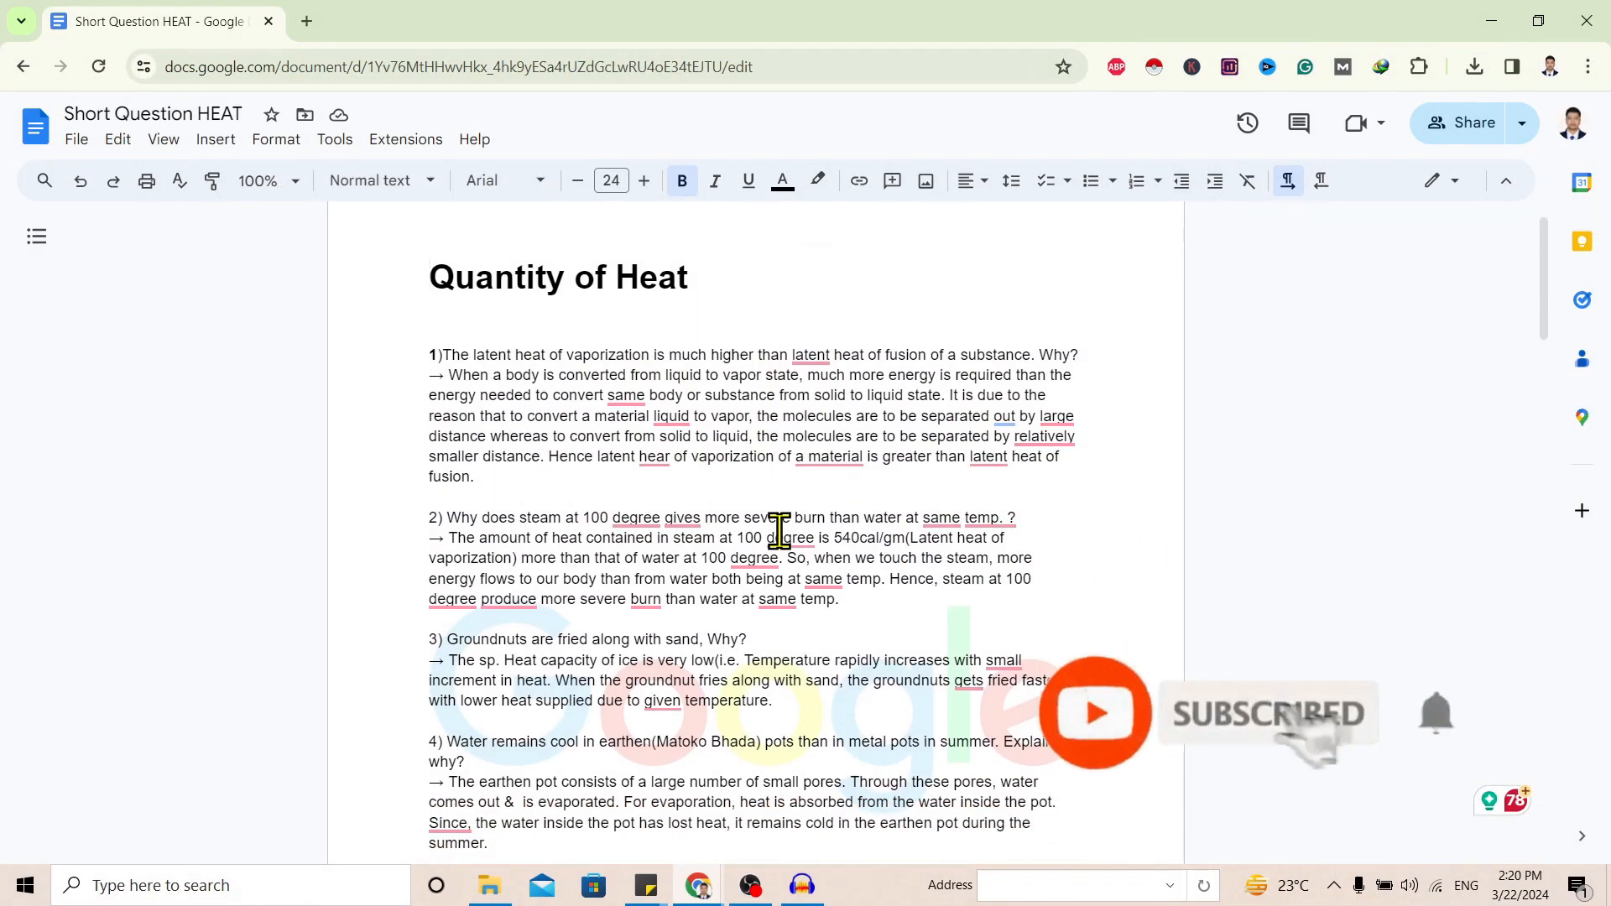
pyautogui.scroll(-3)
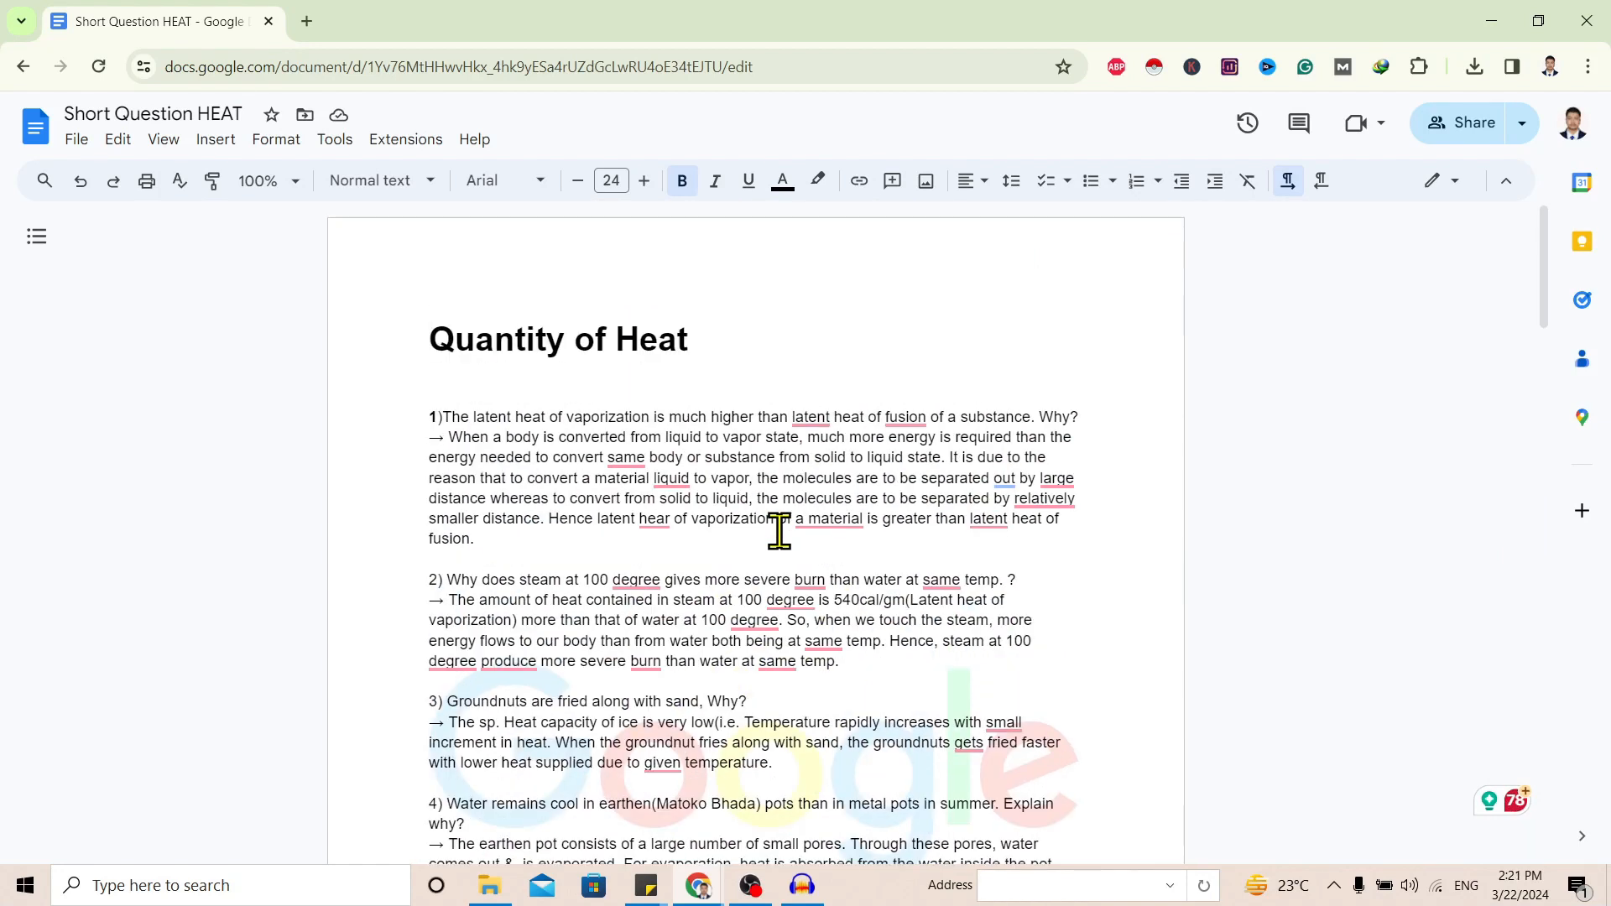
pyautogui.moveTo(453, 352)
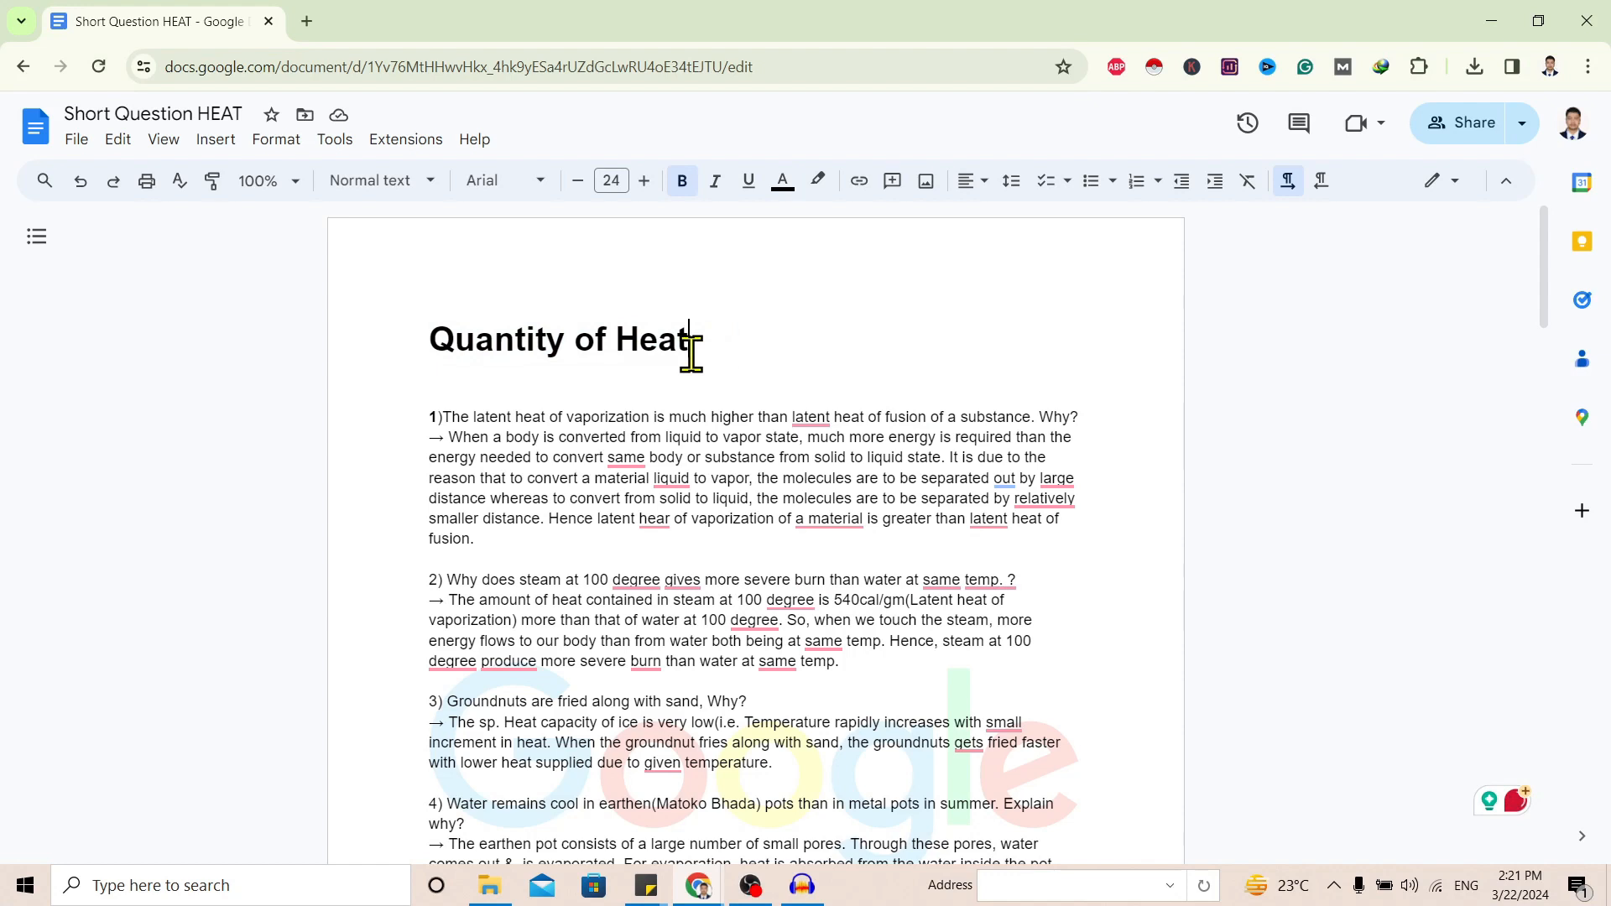
pyautogui.click(76, 139)
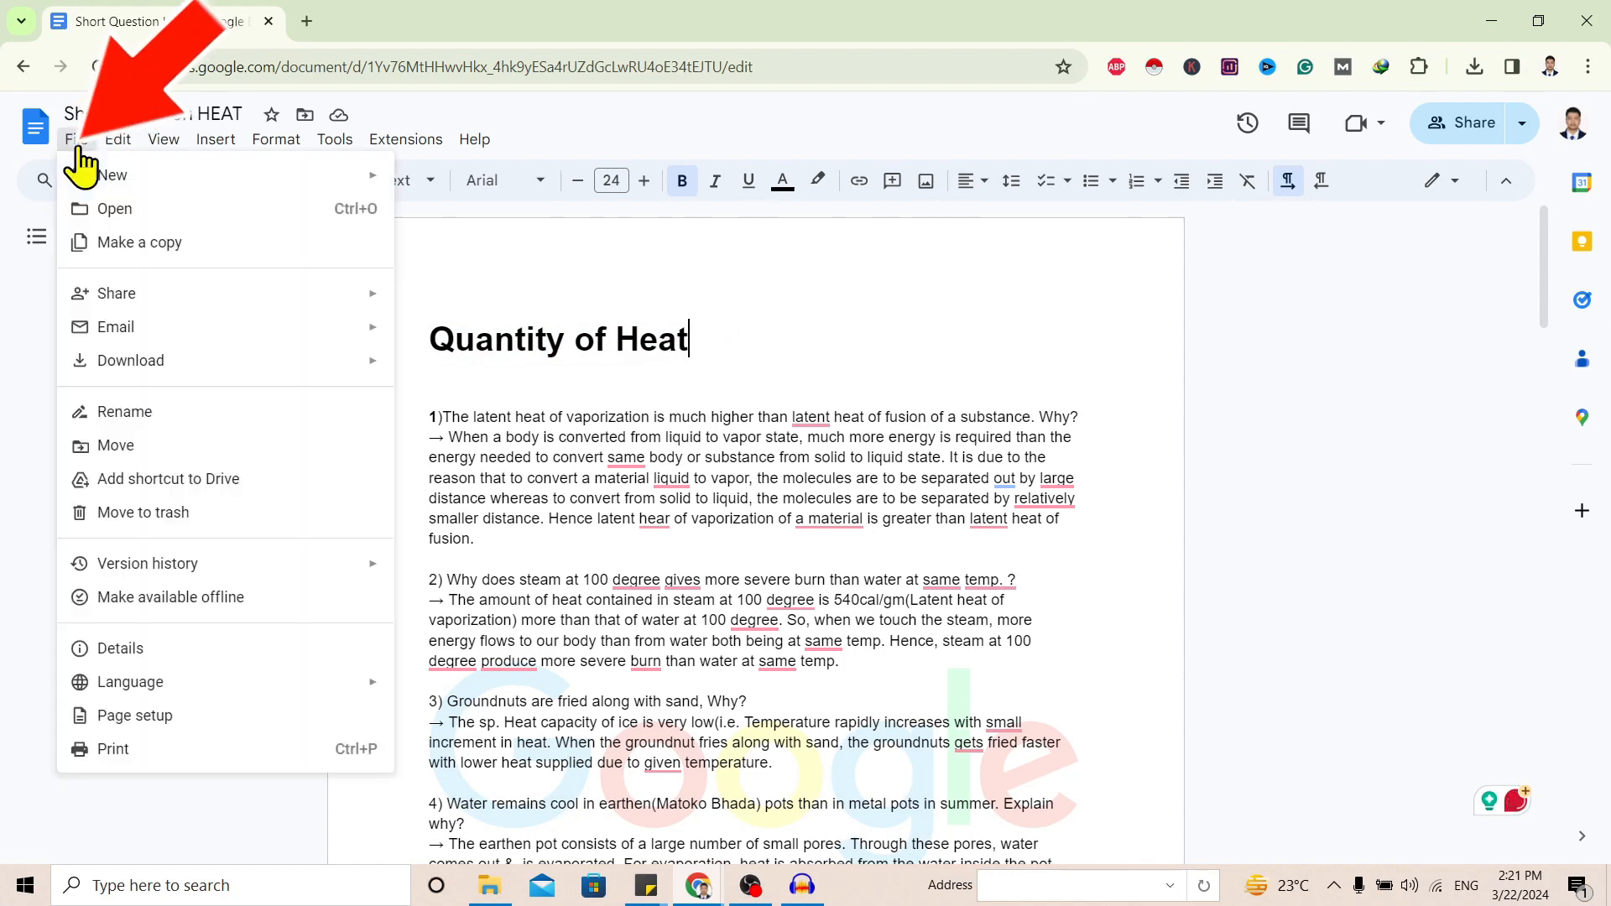
pyautogui.click(129, 360)
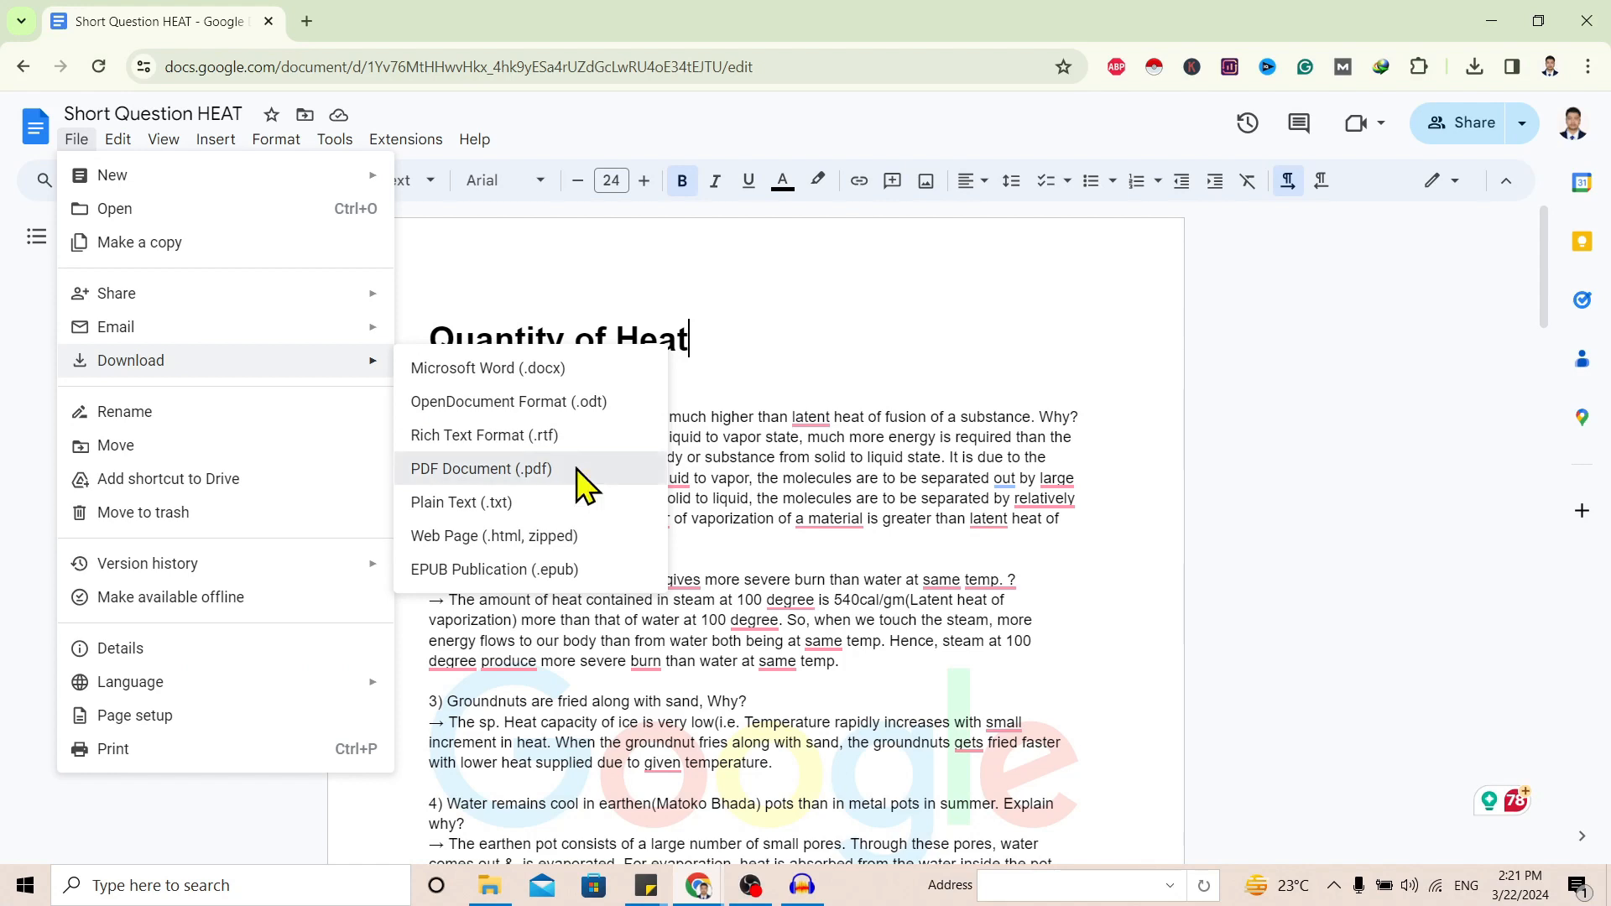
pyautogui.click(480, 470)
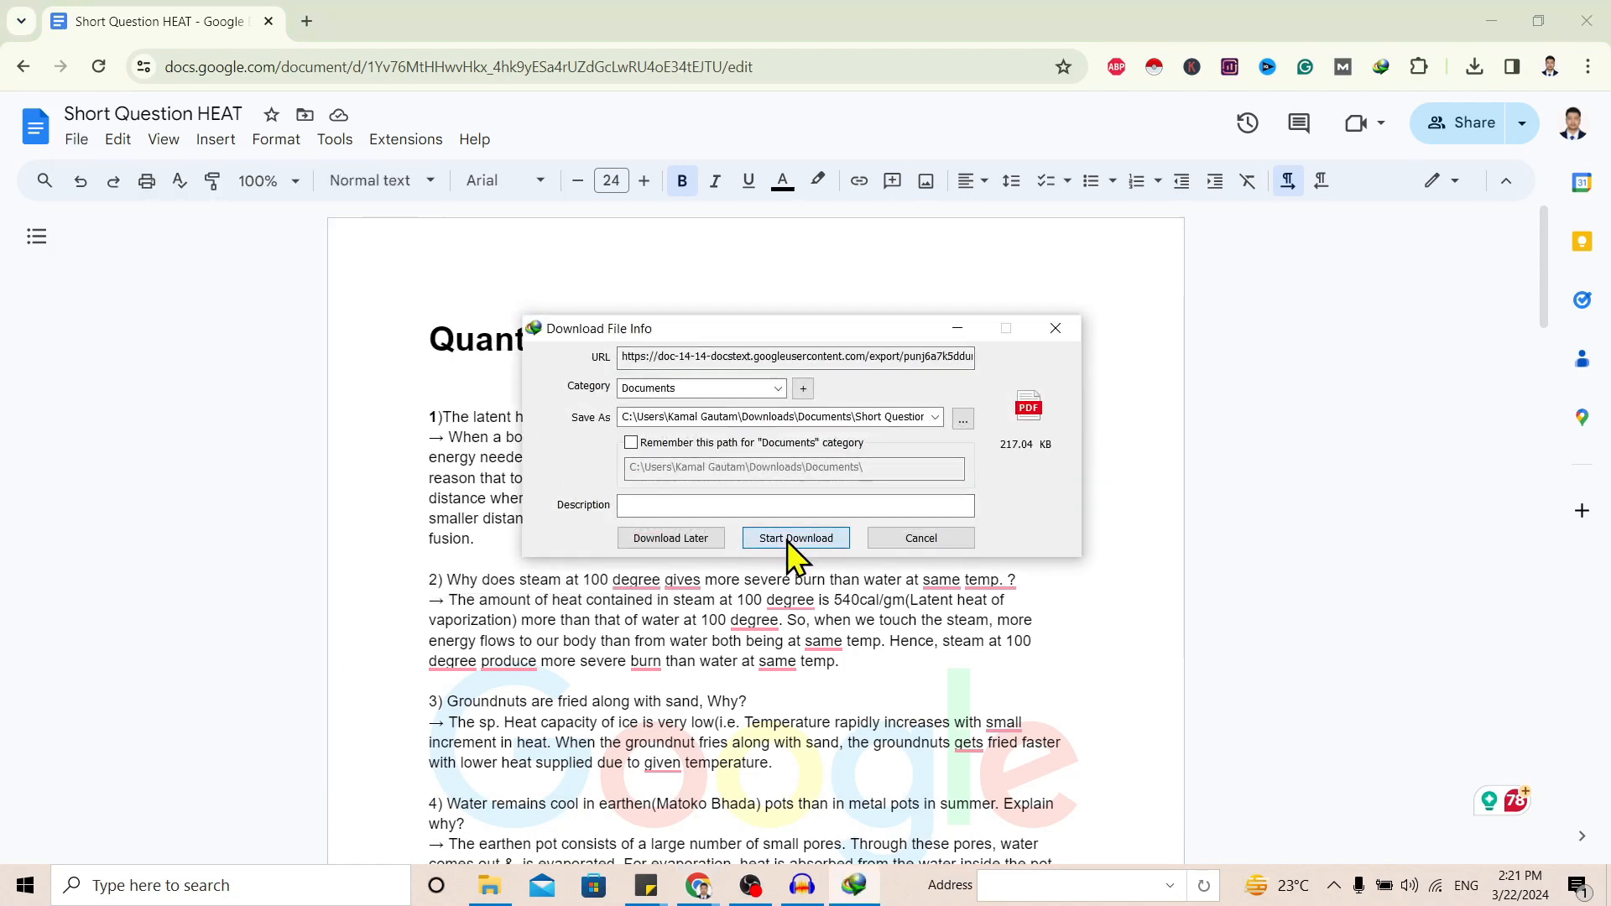
pyautogui.click(795, 537)
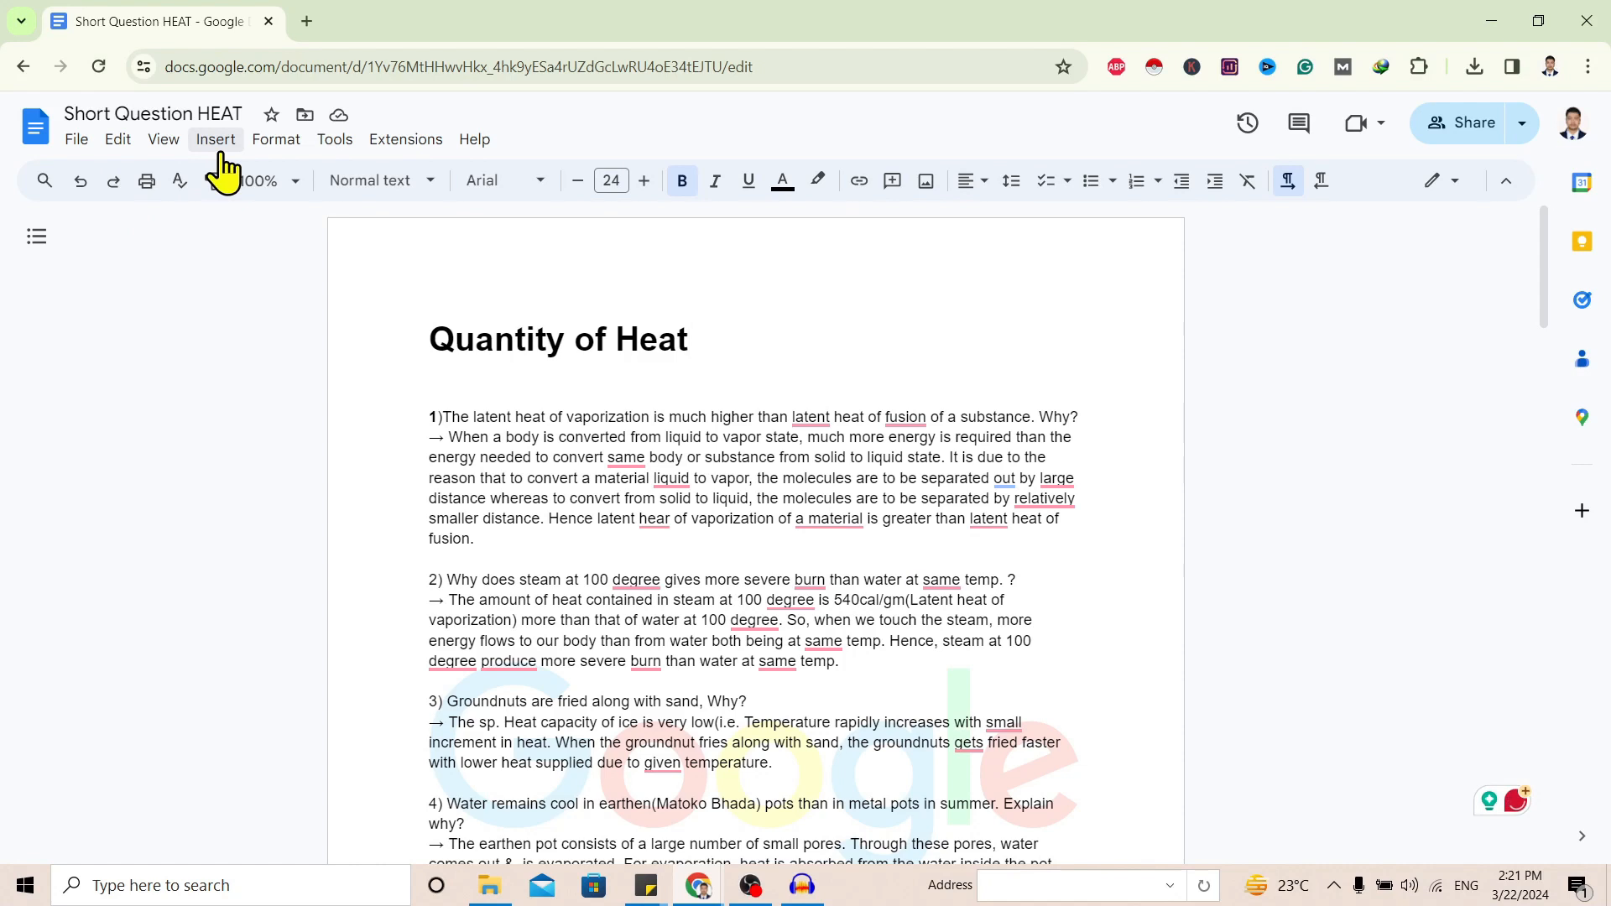
# Remove the Google watermark via Insert > Watermark, leaving the page without the faded logo
pyautogui.click(215, 139)
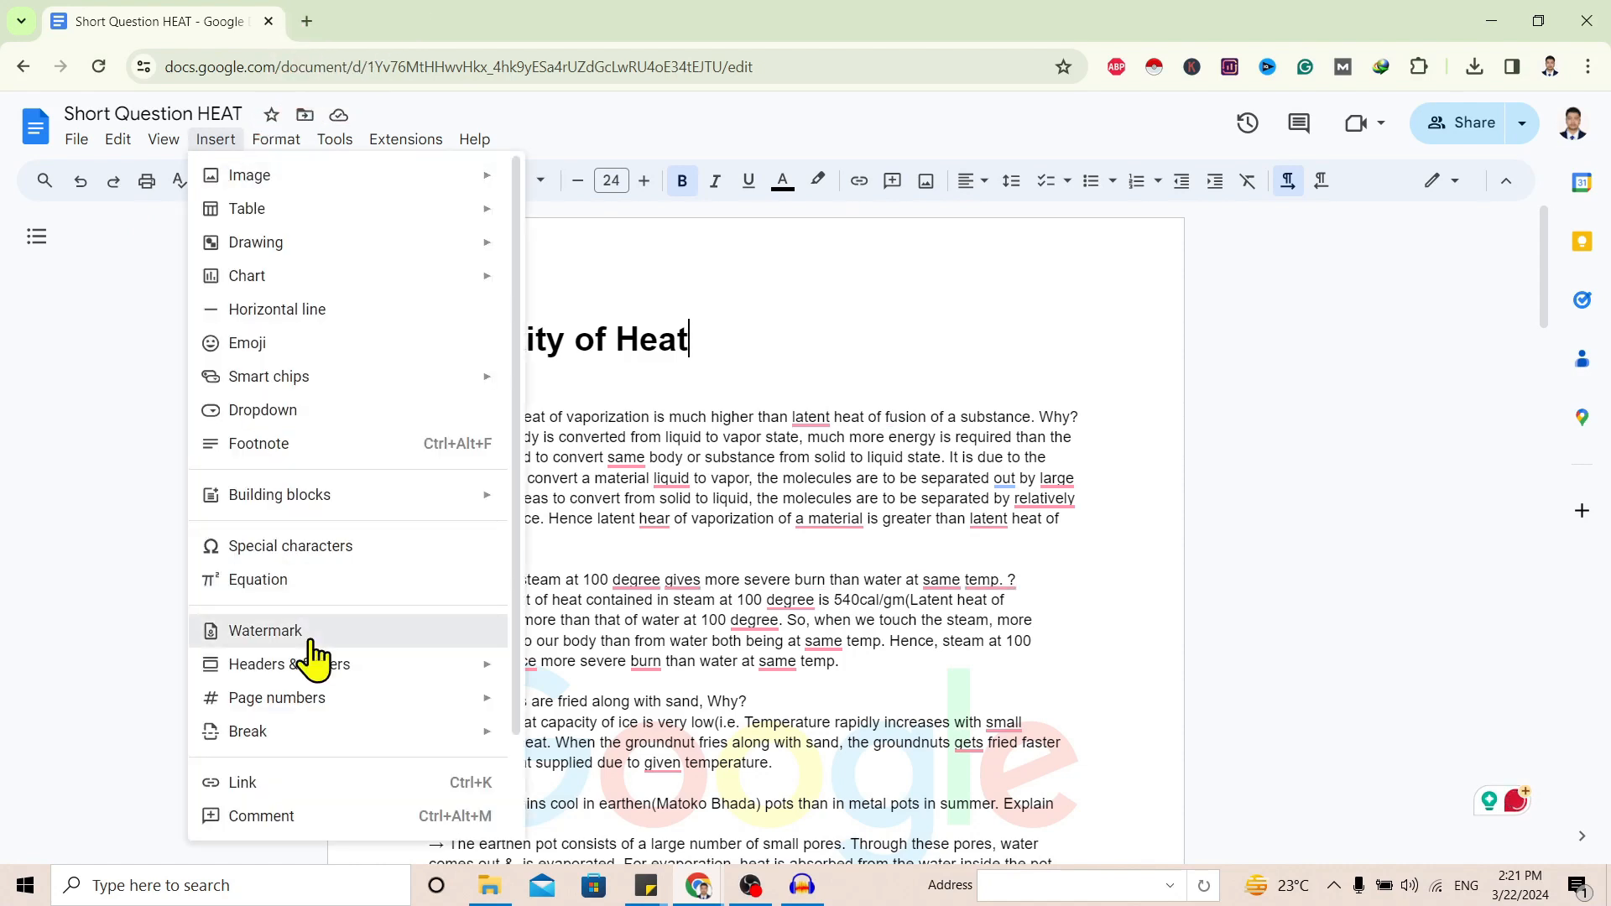
pyautogui.click(266, 631)
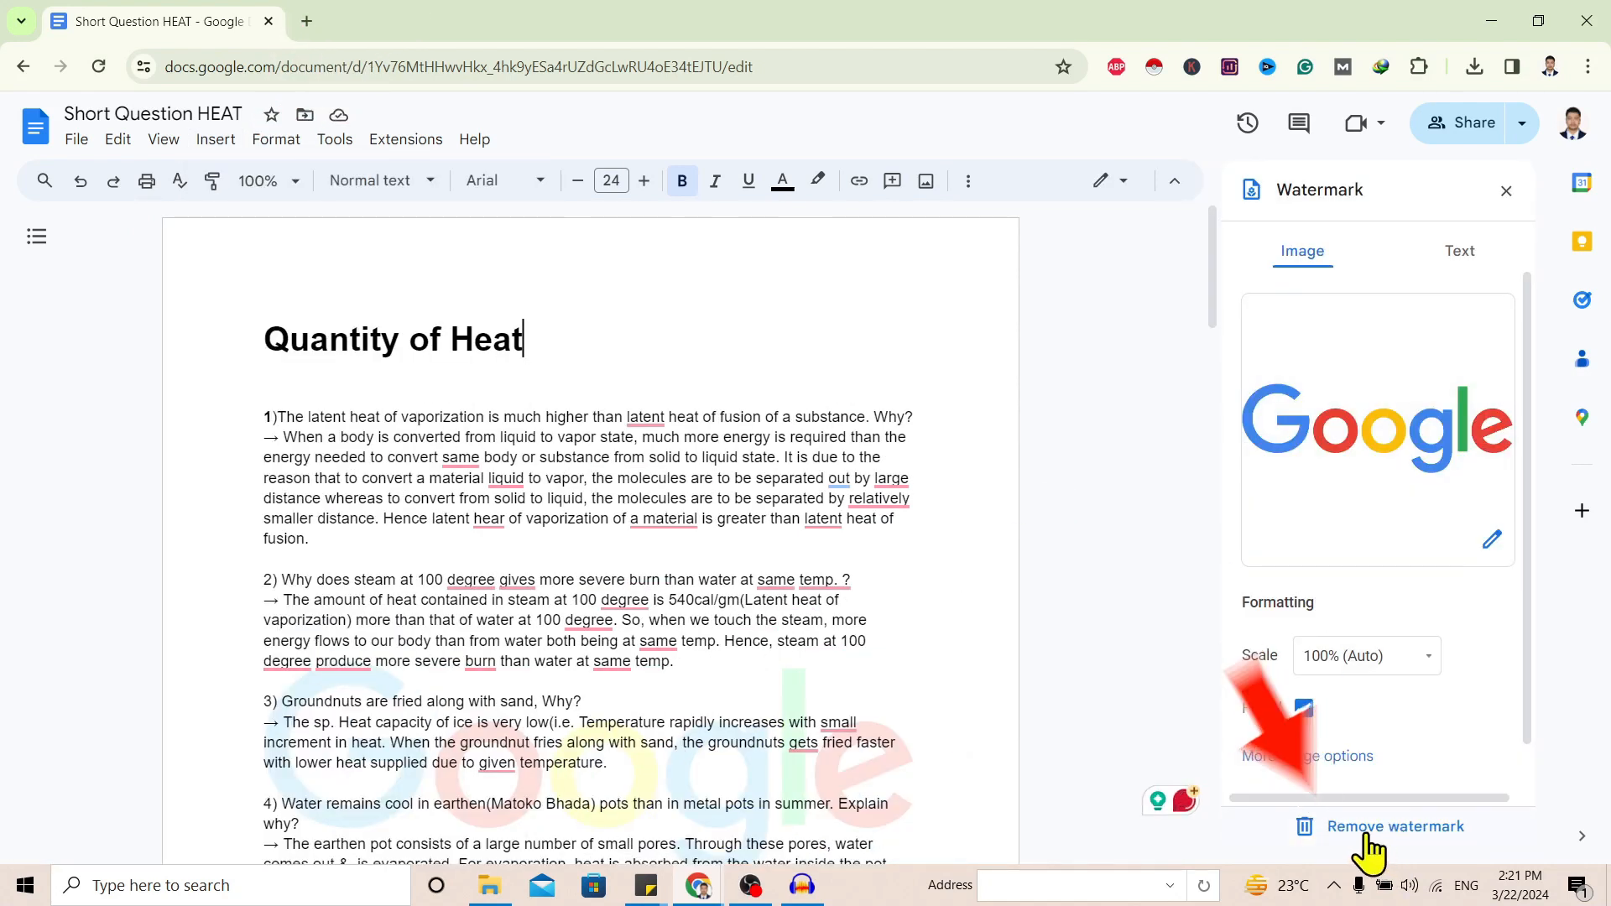
pyautogui.click(1396, 825)
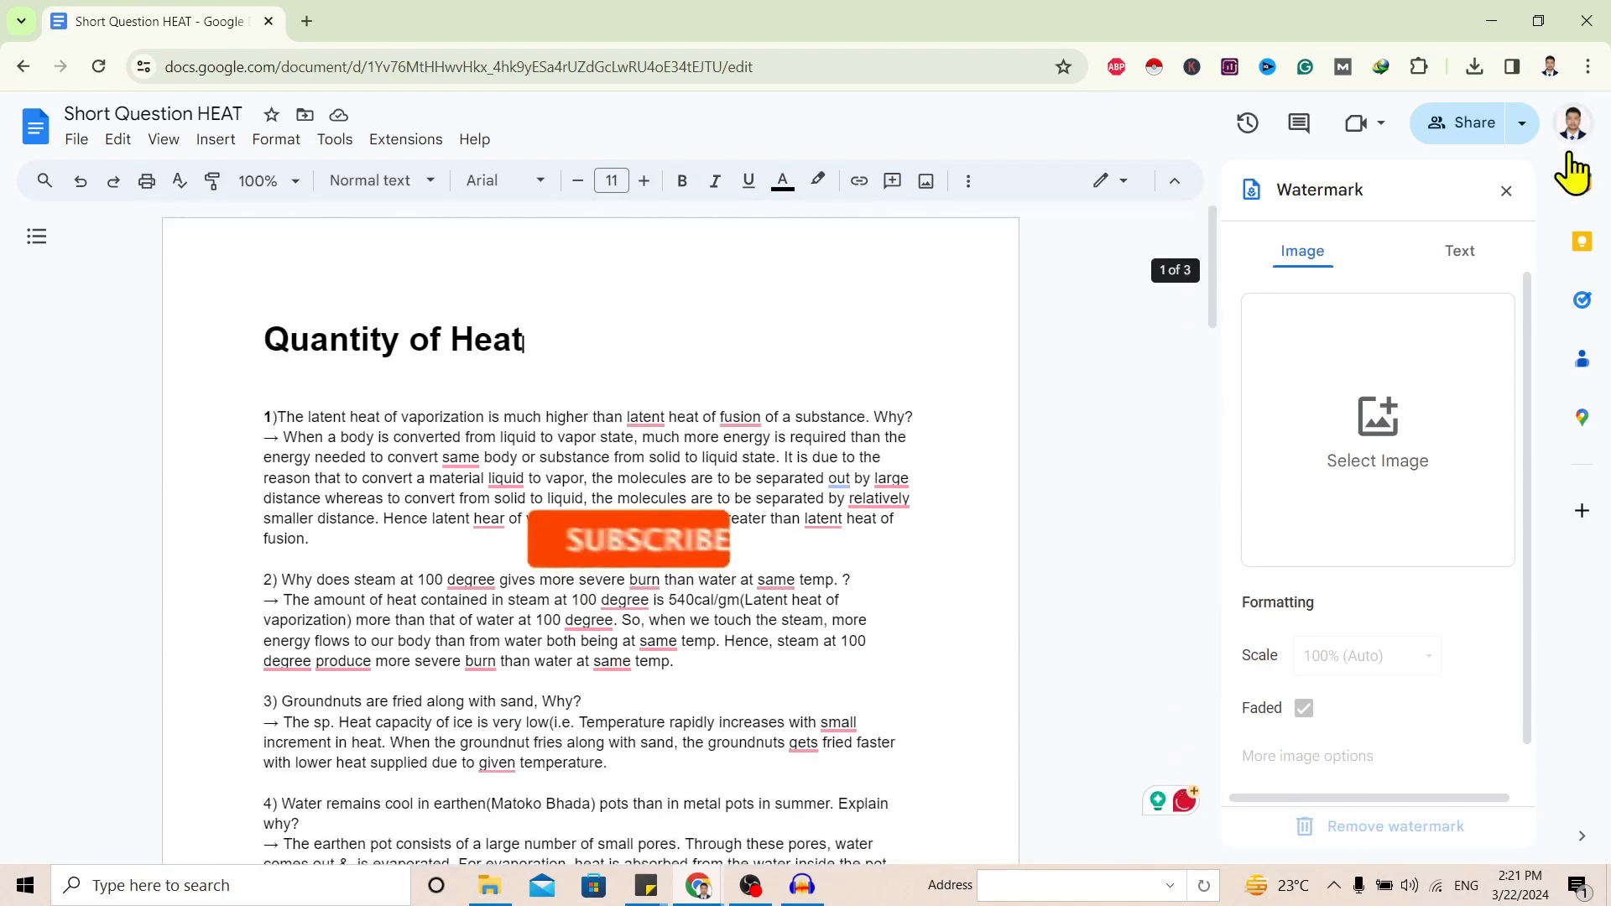
pyautogui.click(78, 139)
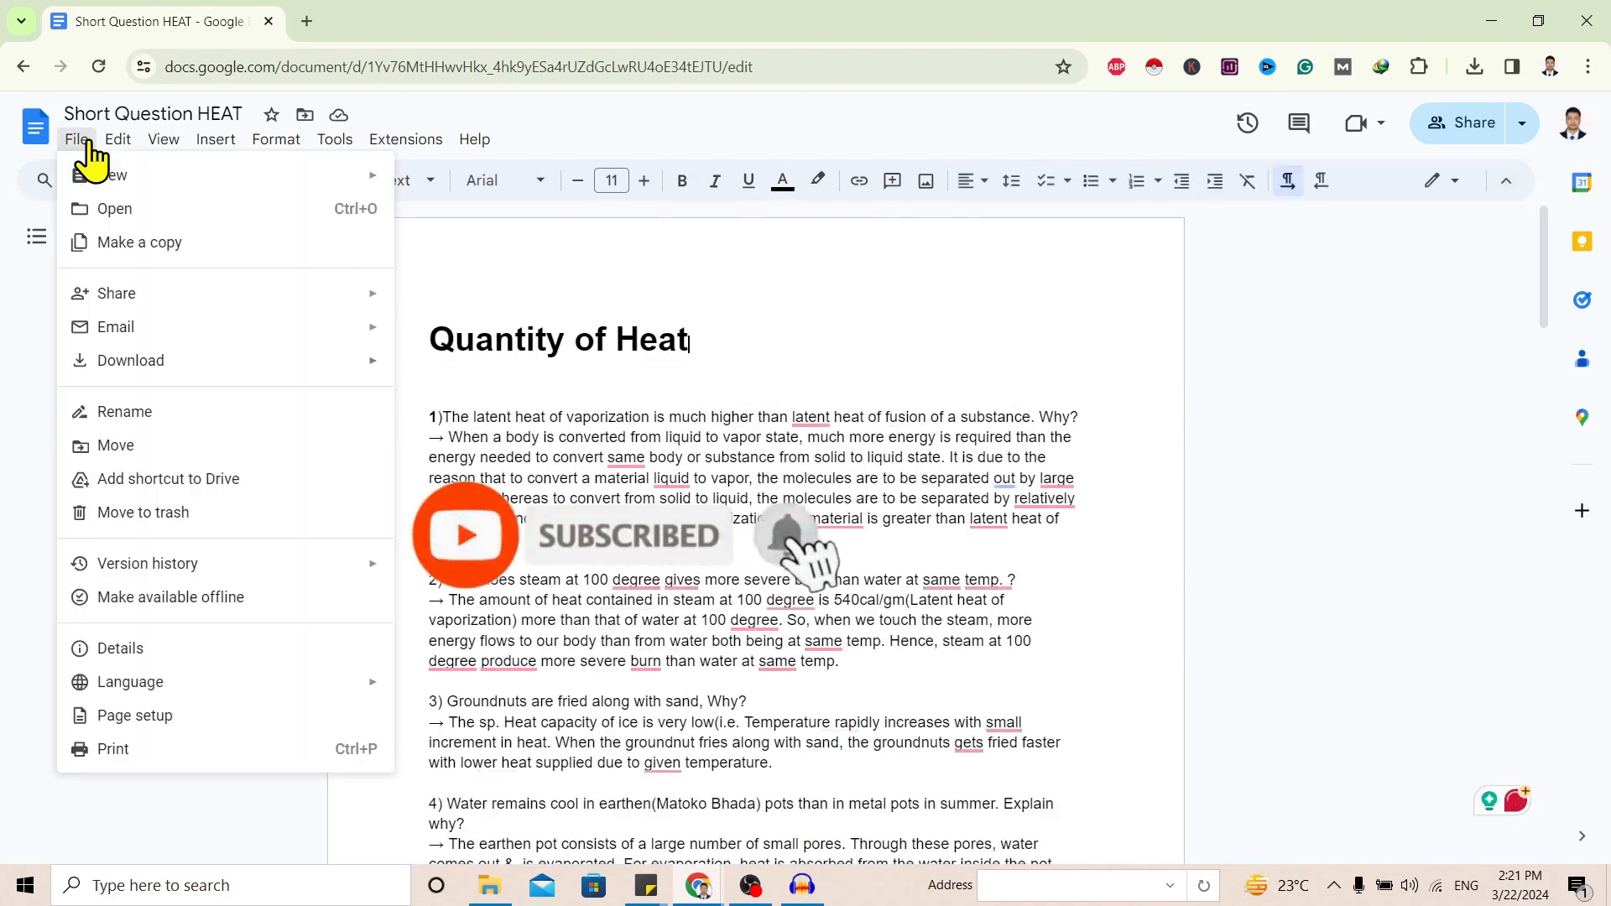
pyautogui.click(129, 359)
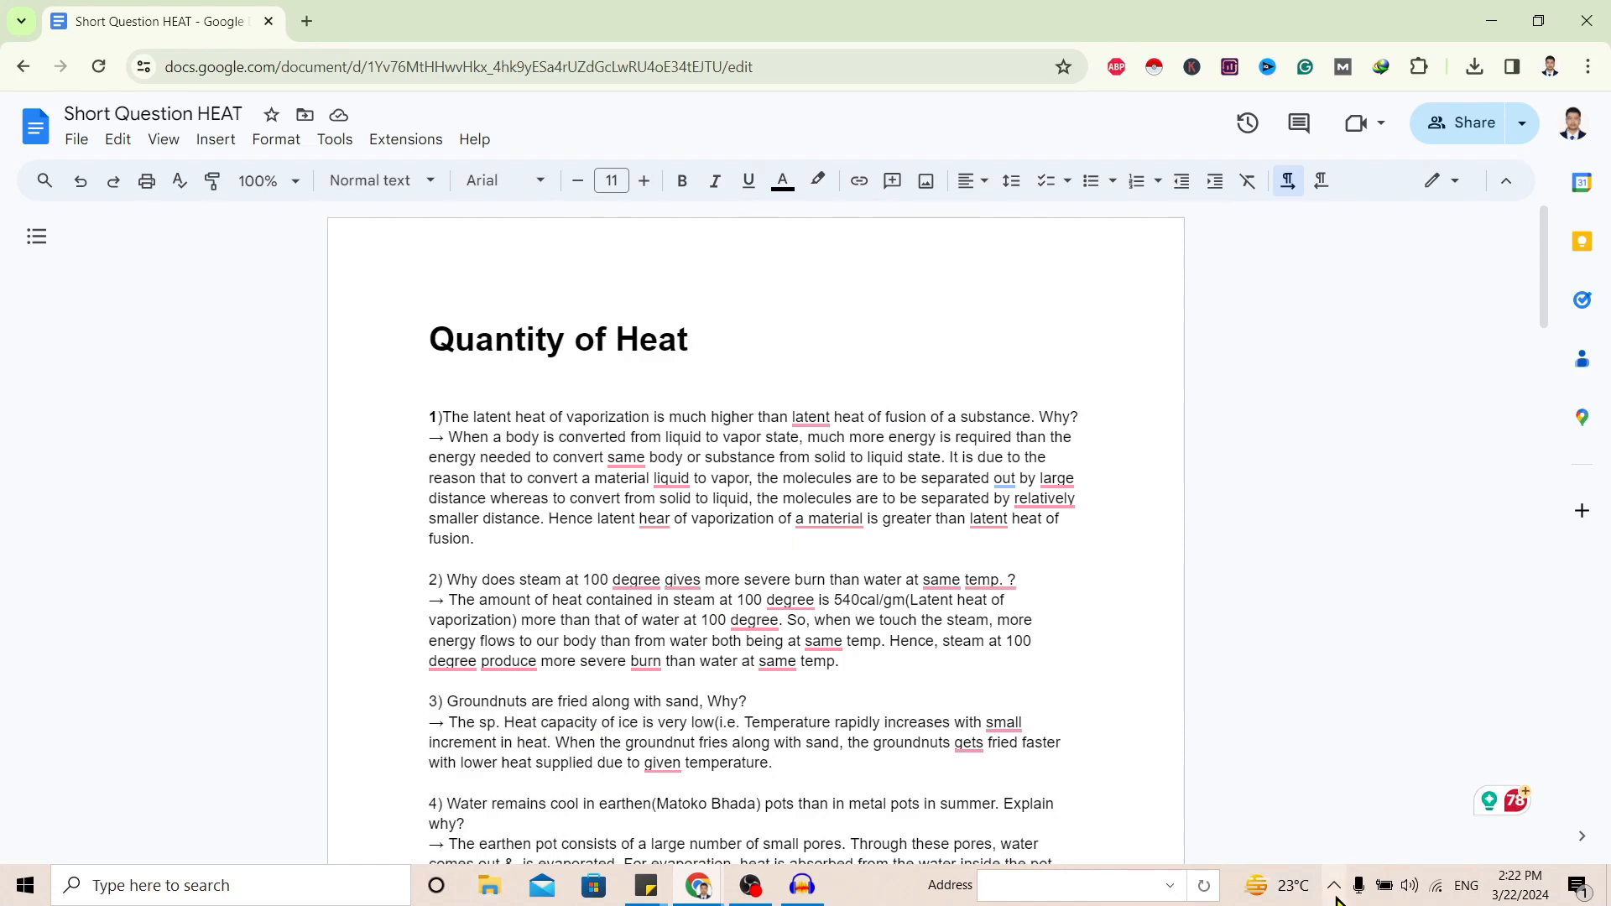
# Open Short Question HEAT.pdf and Short Question HEAT_2.pdf from IDM in Chrome
pyautogui.click(855, 886)
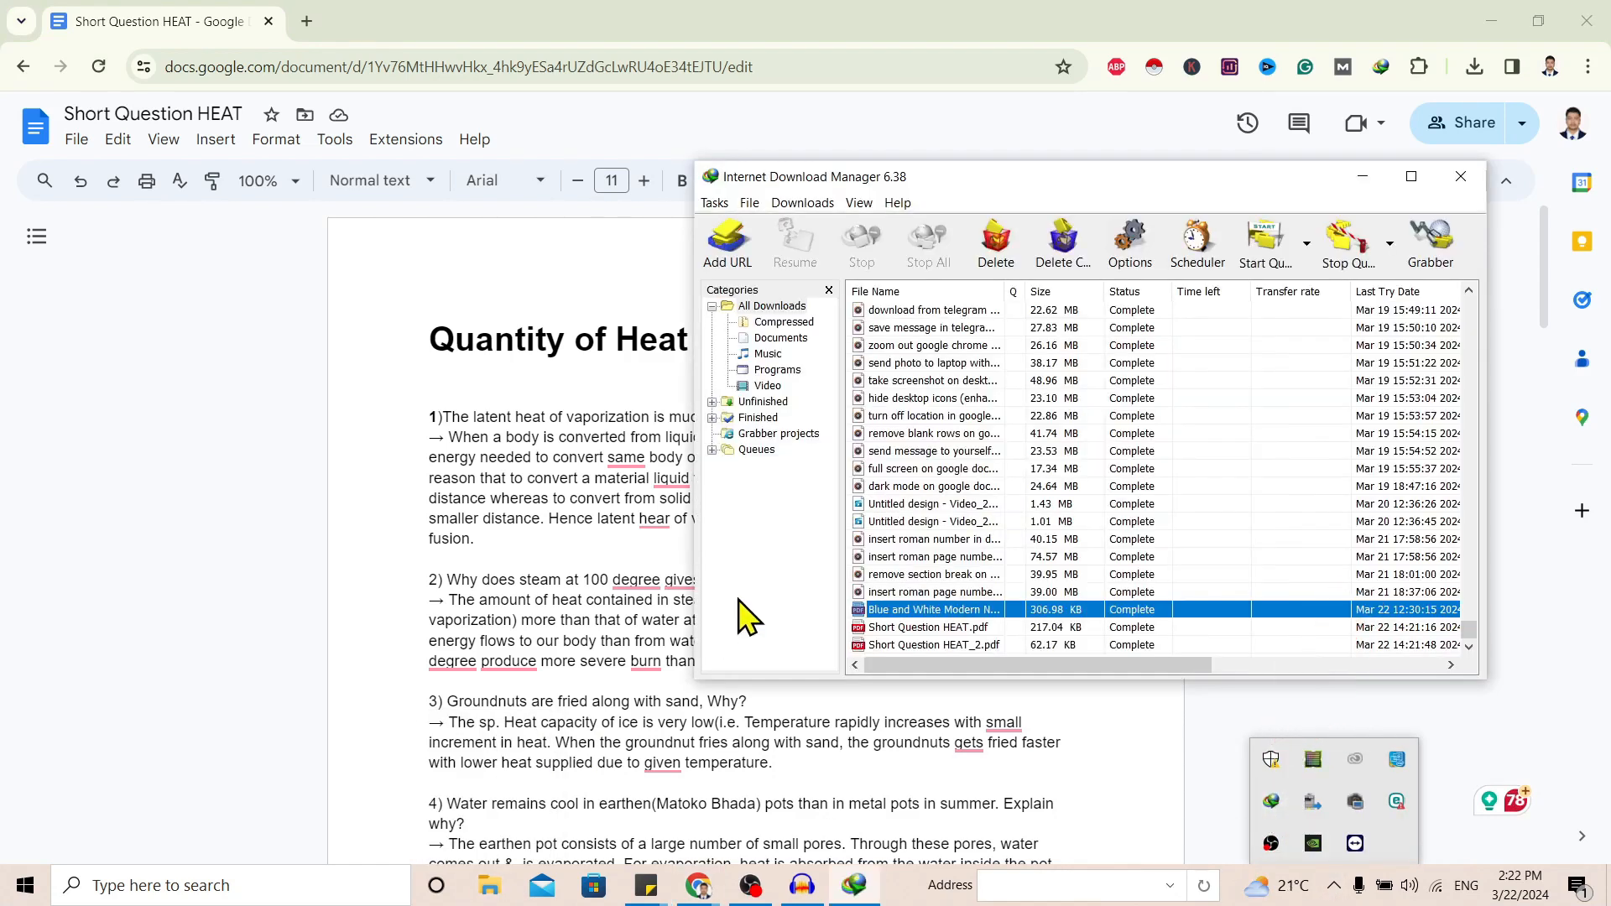
pyautogui.click(930, 628)
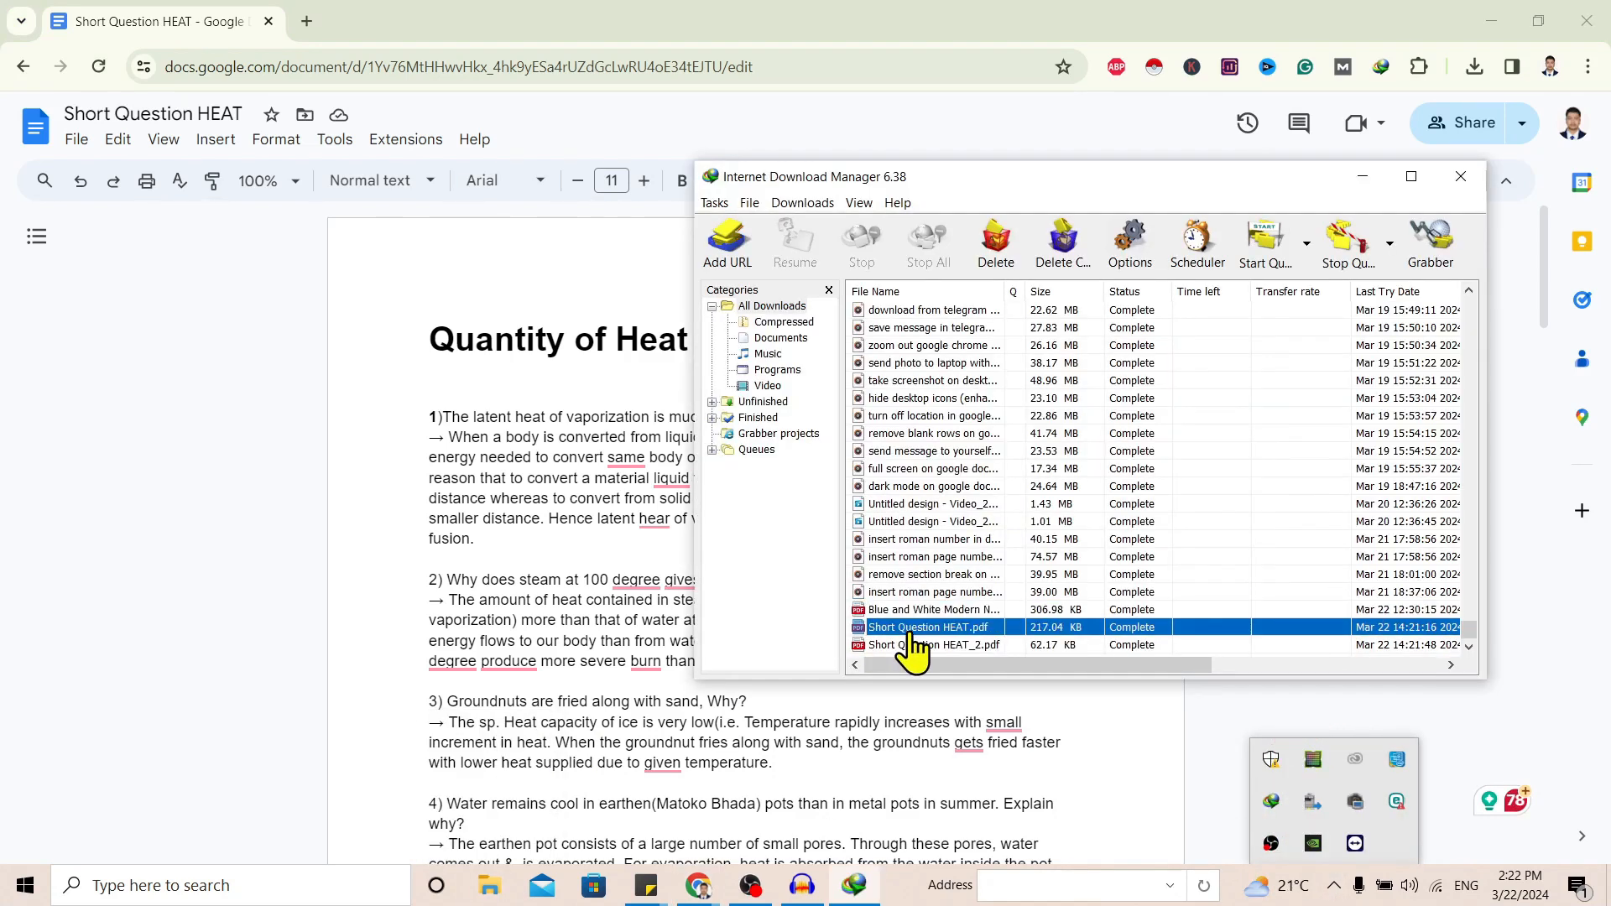
pyautogui.click(933, 644)
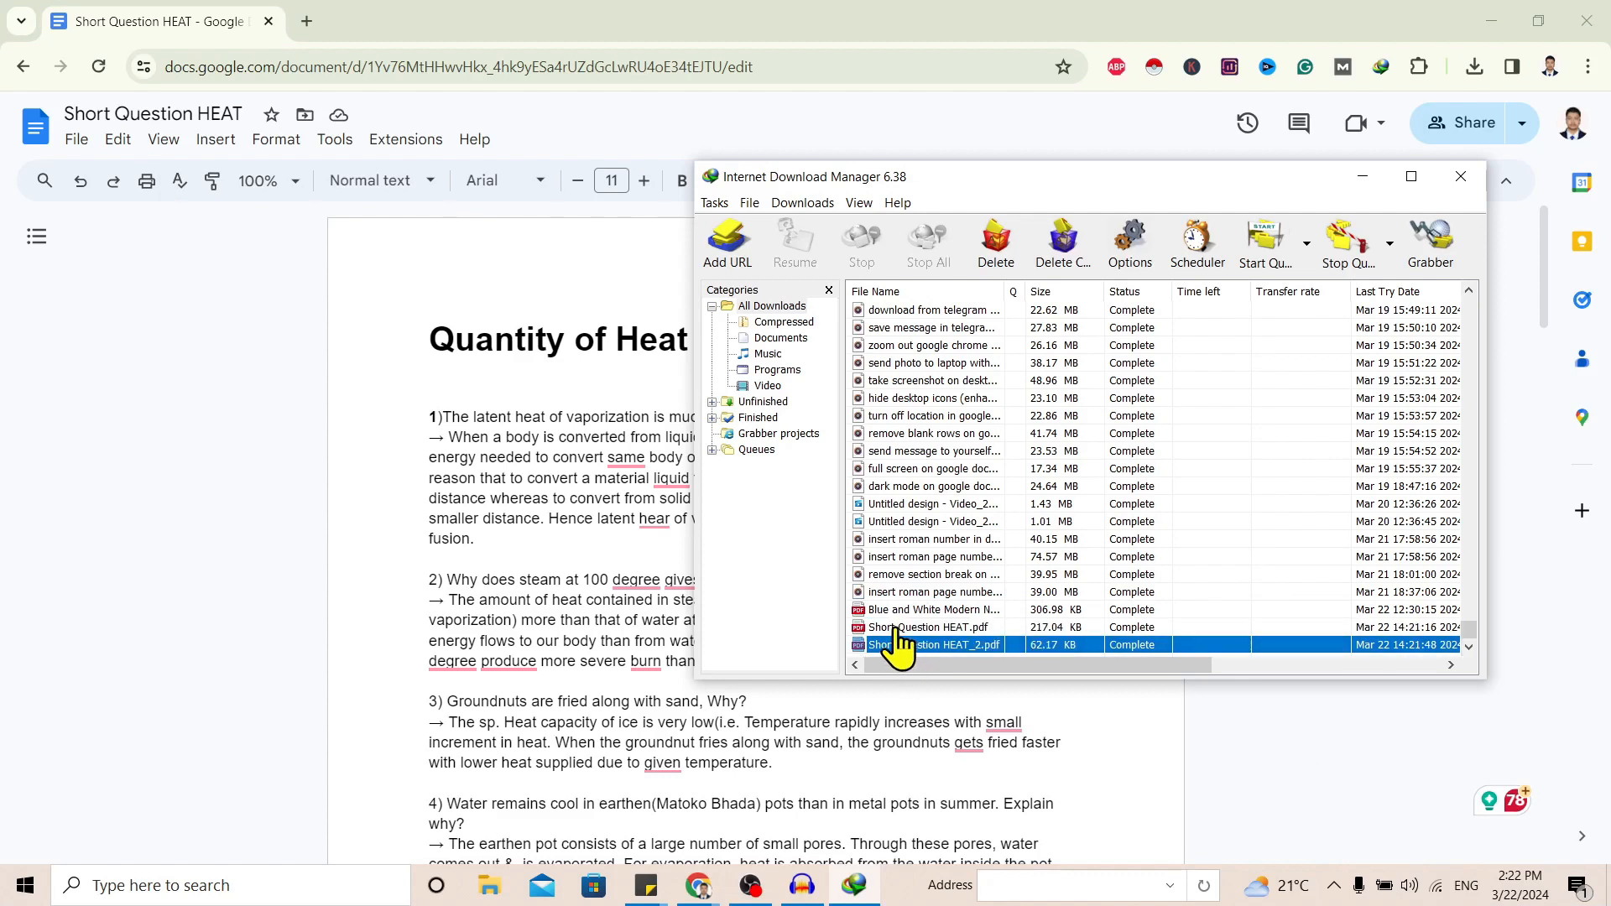
pyautogui.rightClick(925, 644)
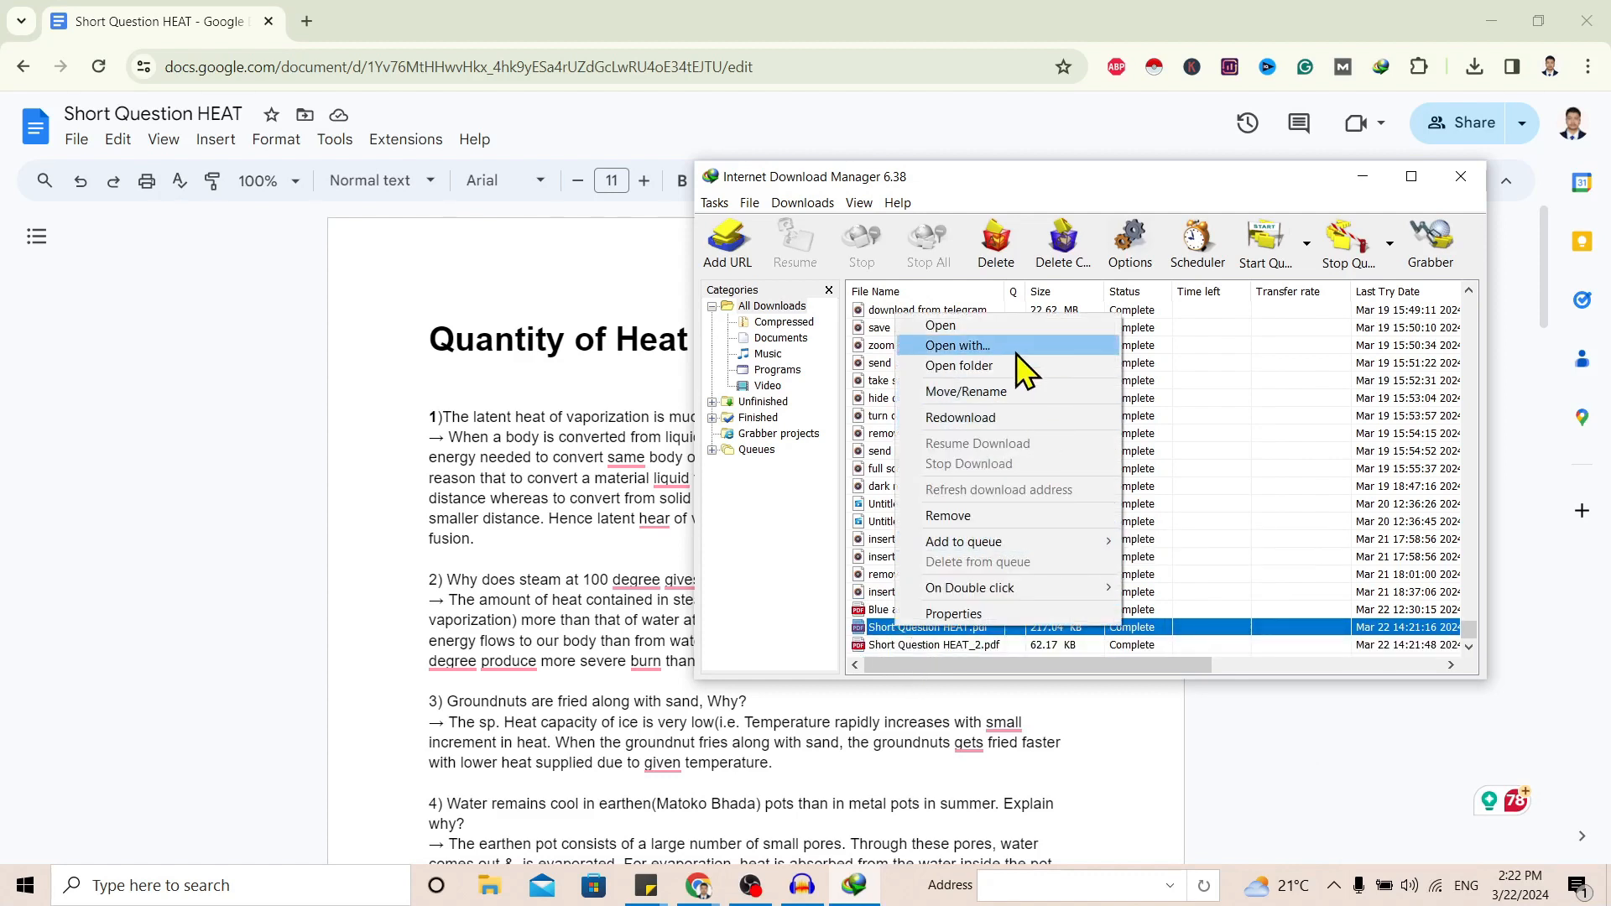
pyautogui.click(957, 346)
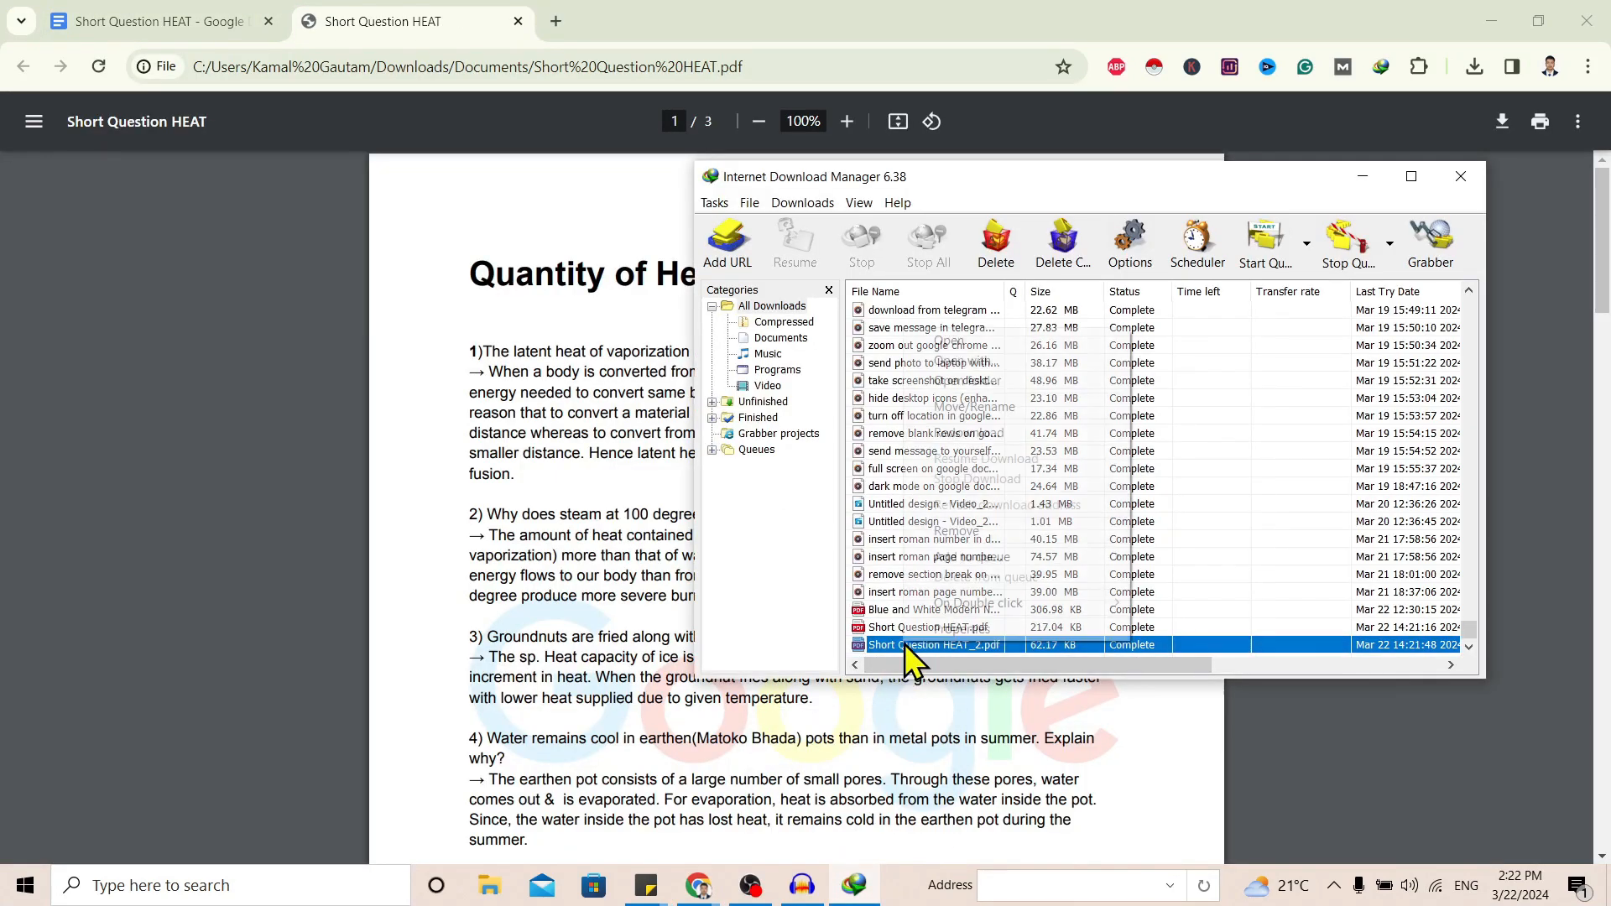
pyautogui.rightClick(932, 644)
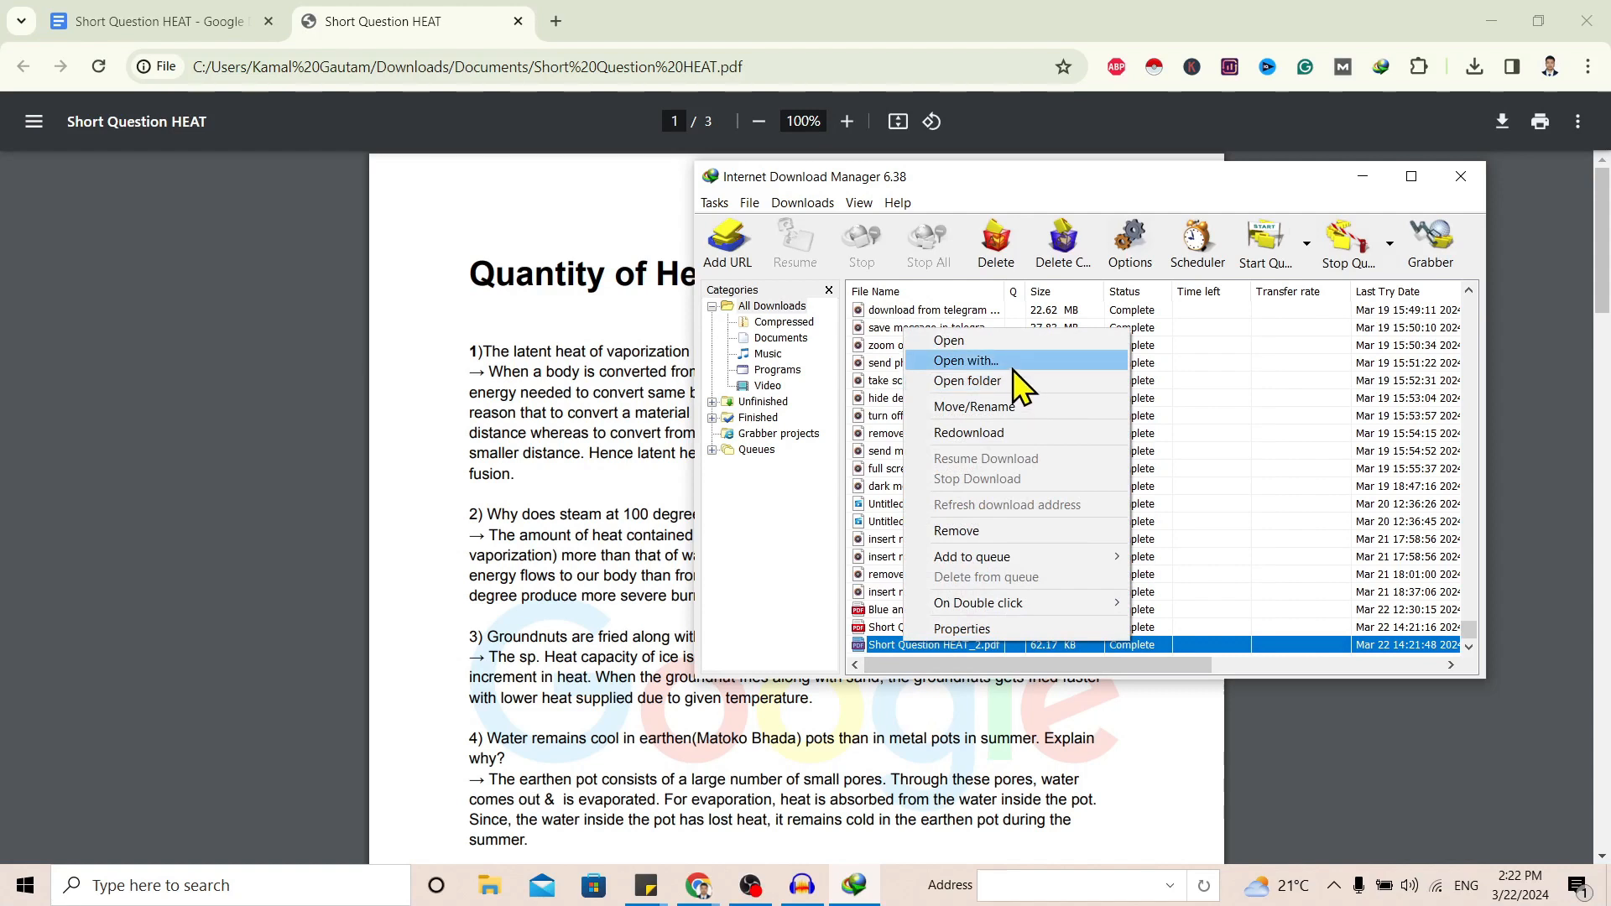
pyautogui.click(965, 360)
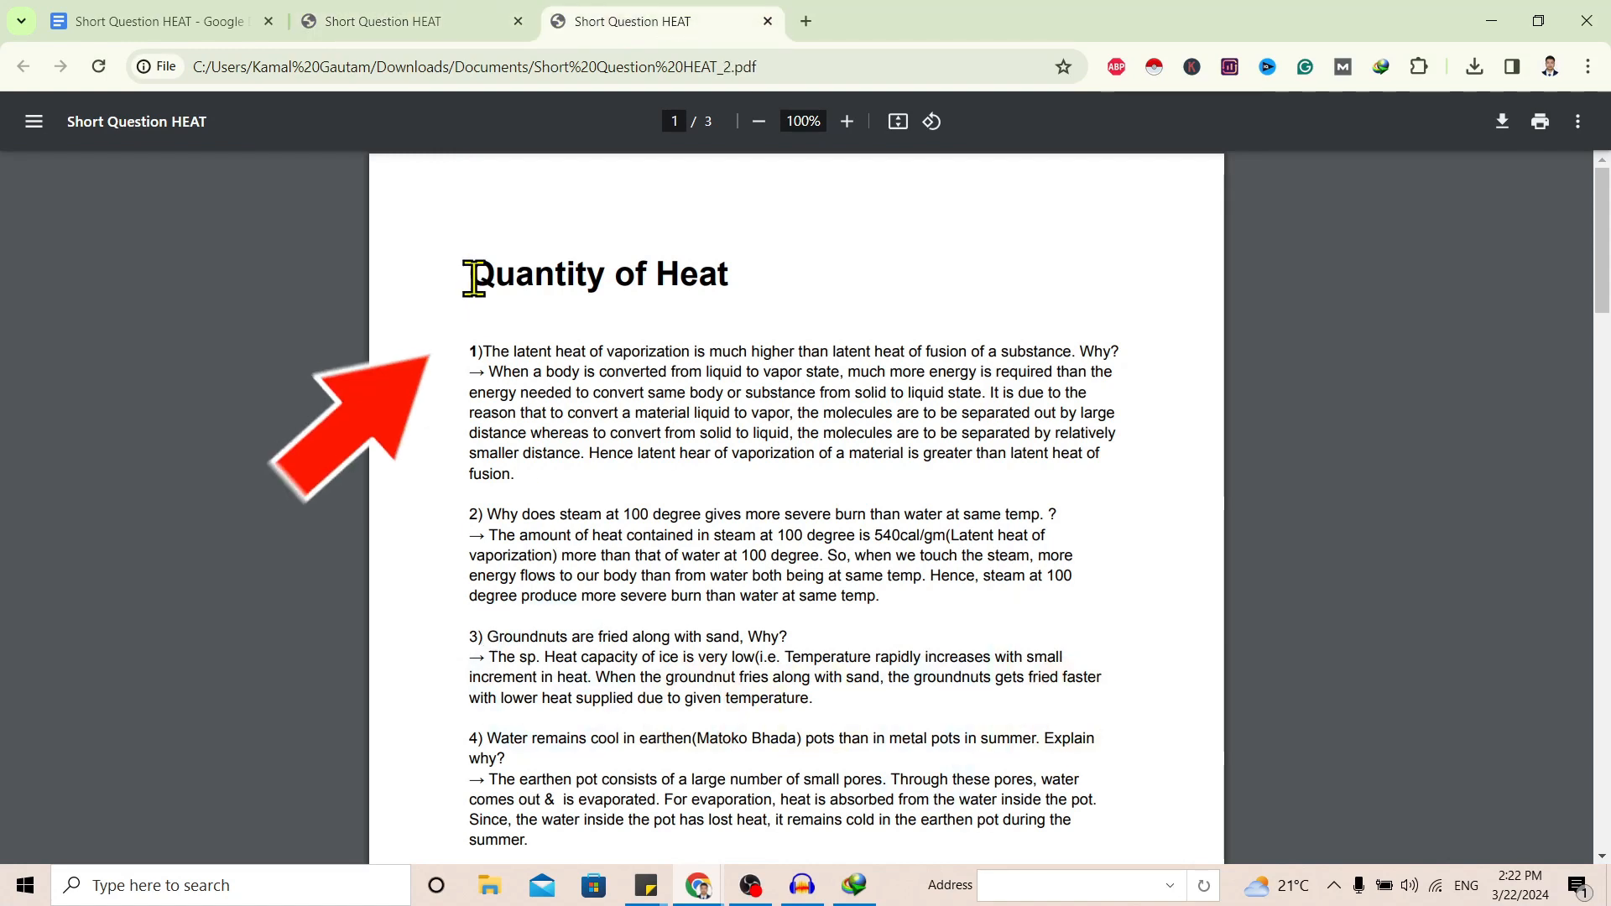
# Print the unwatermarked PDF to 'Save as PDF' with custom page 1, saving it to the Desktop
pyautogui.click(757, 121)
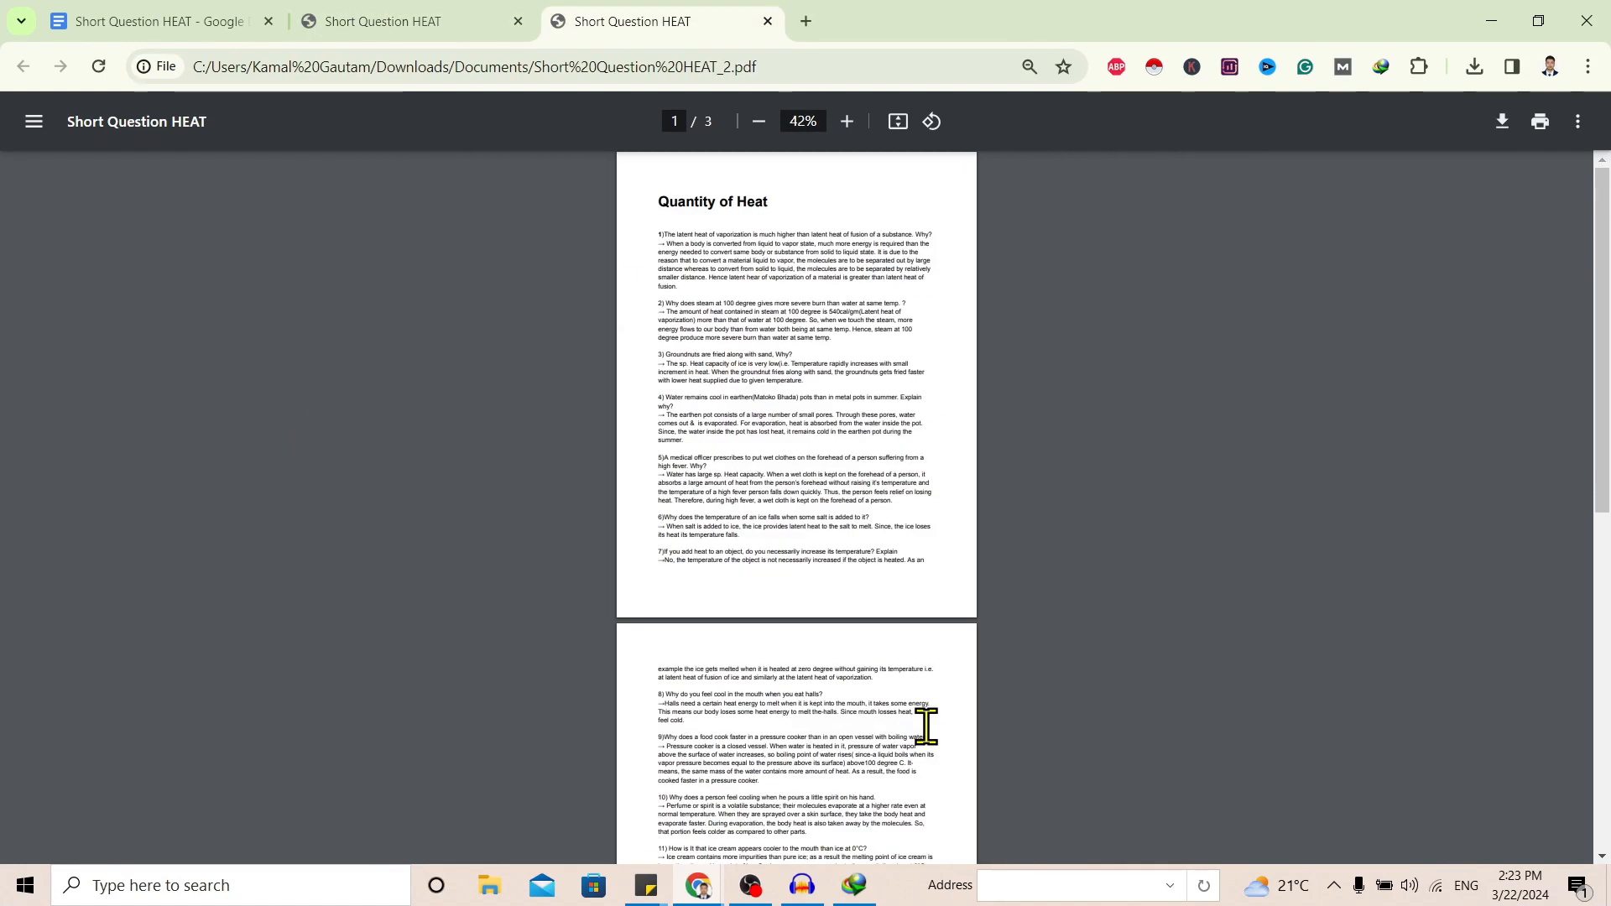
pyautogui.click(1540, 120)
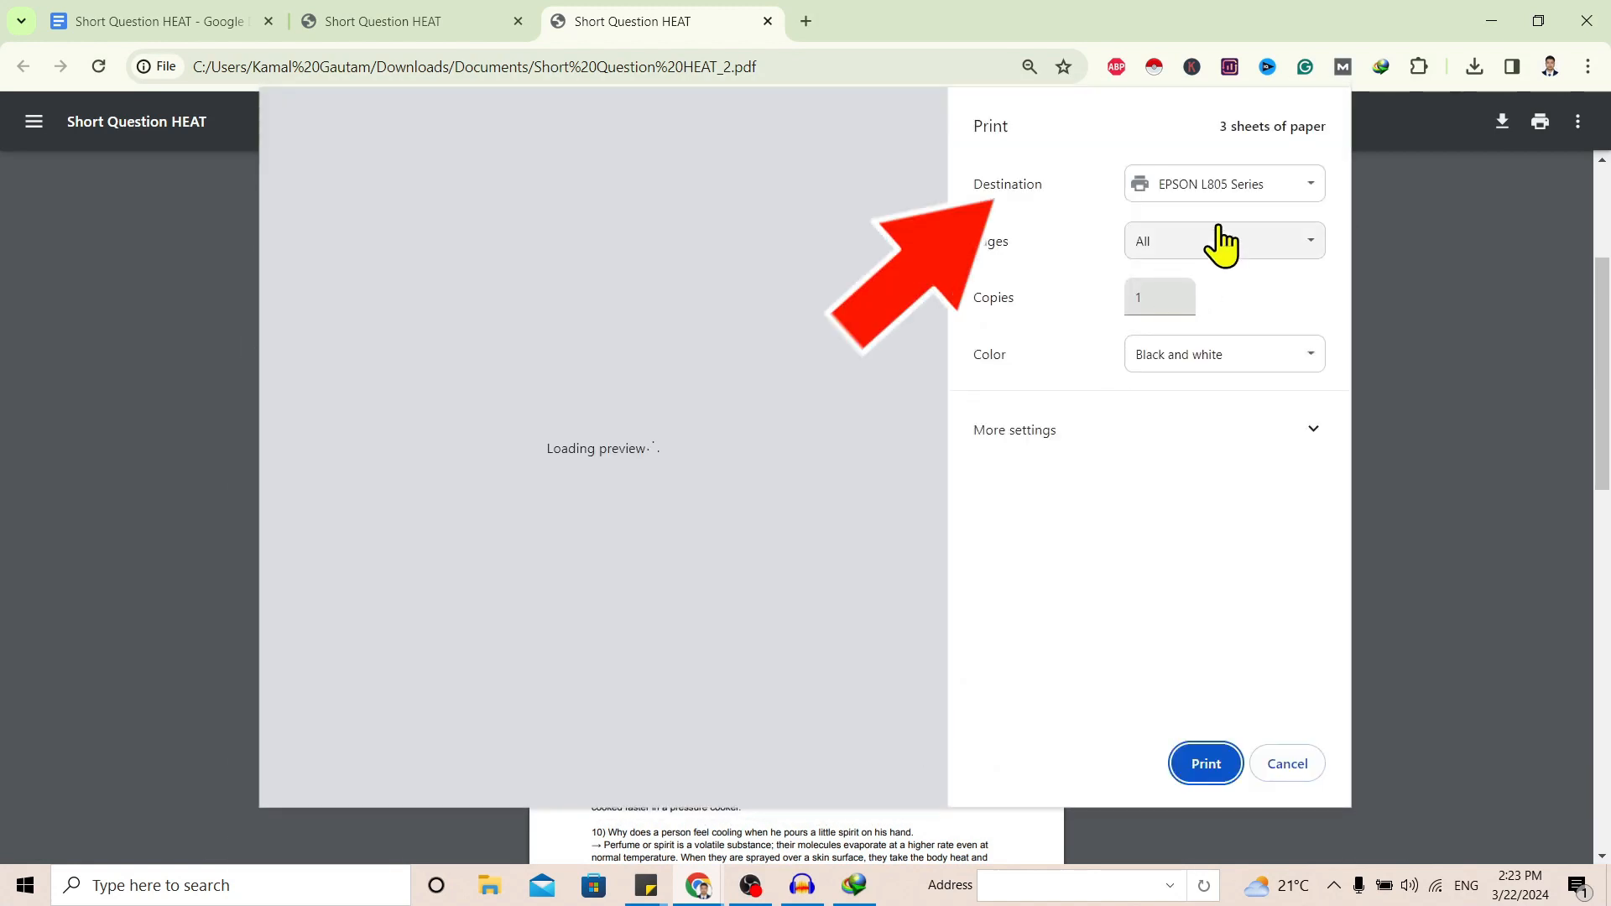
pyautogui.click(1225, 183)
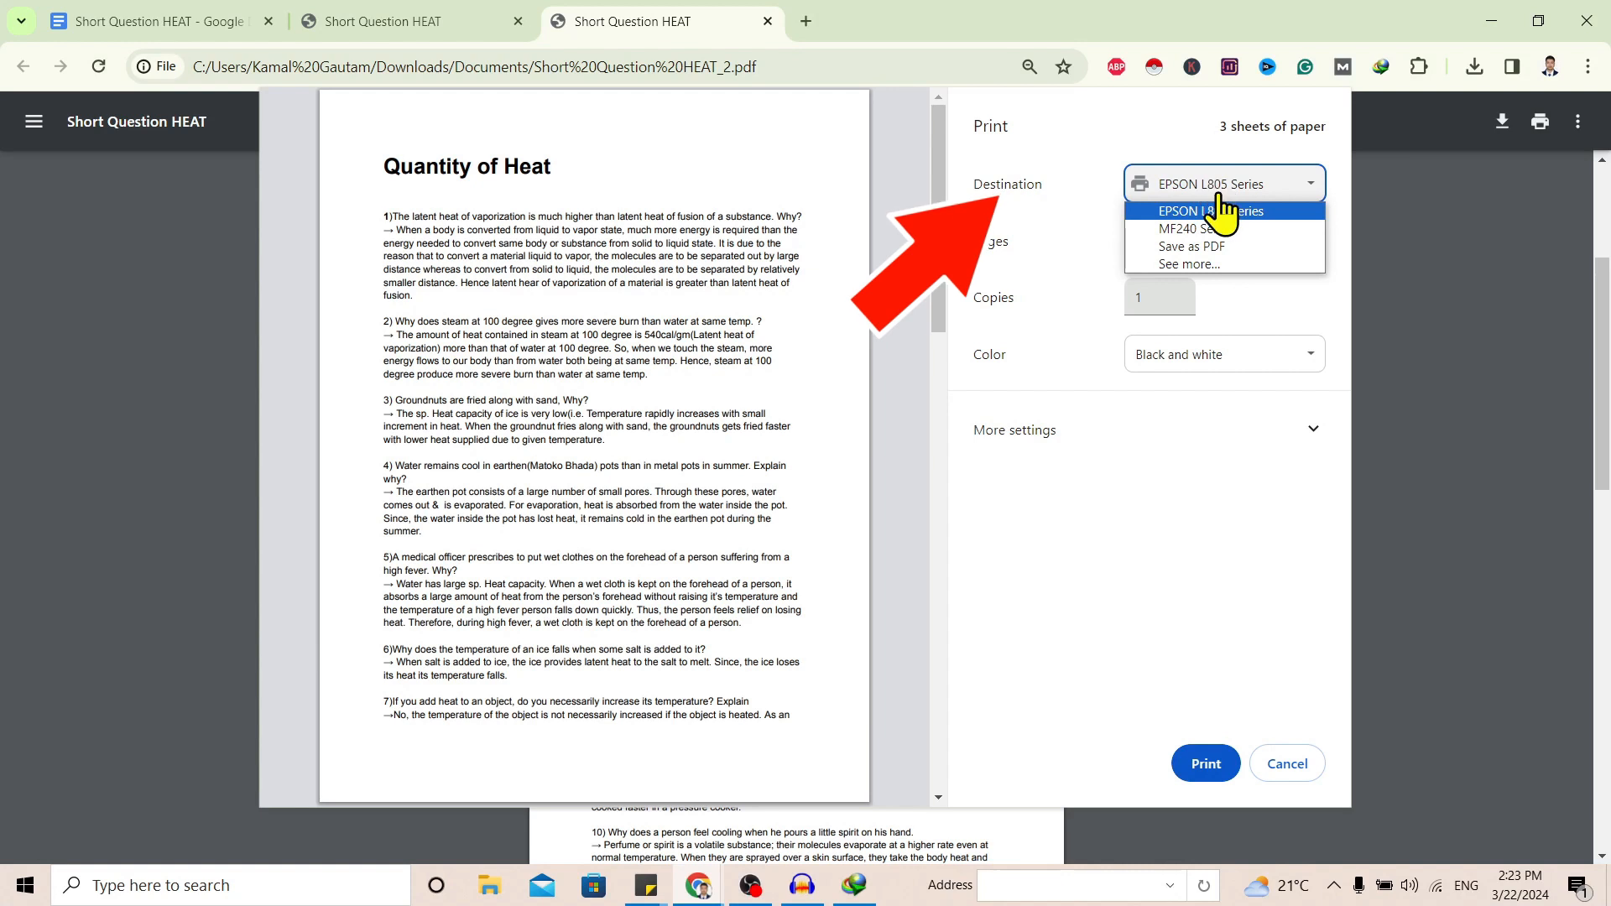
pyautogui.click(1191, 245)
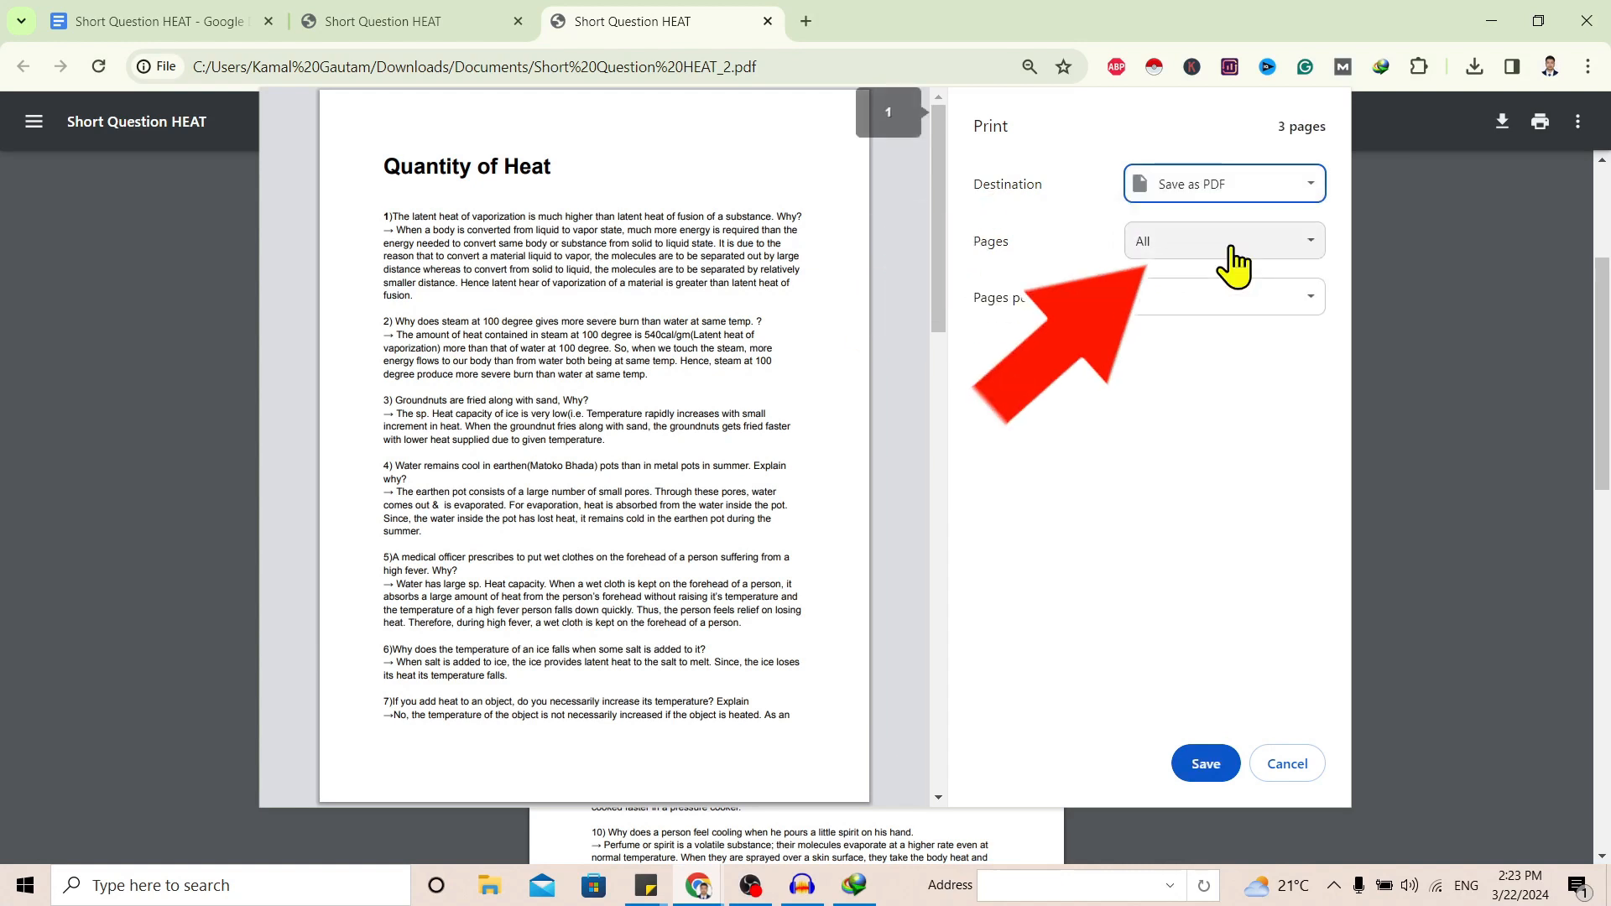
pyautogui.click(1225, 241)
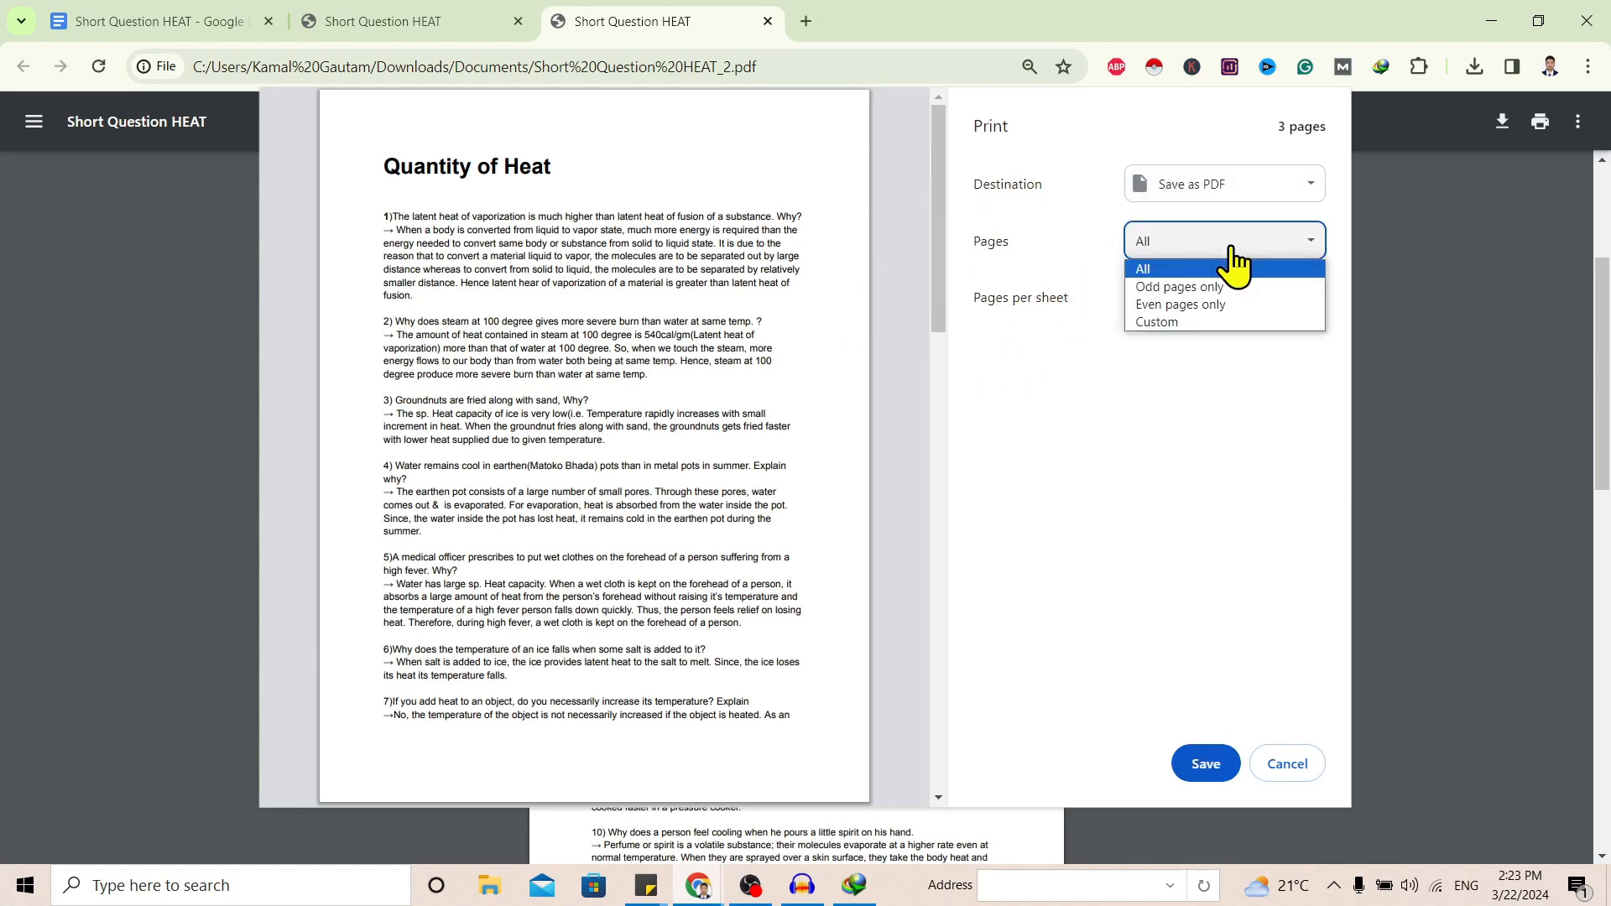
pyautogui.moveTo(1188, 320)
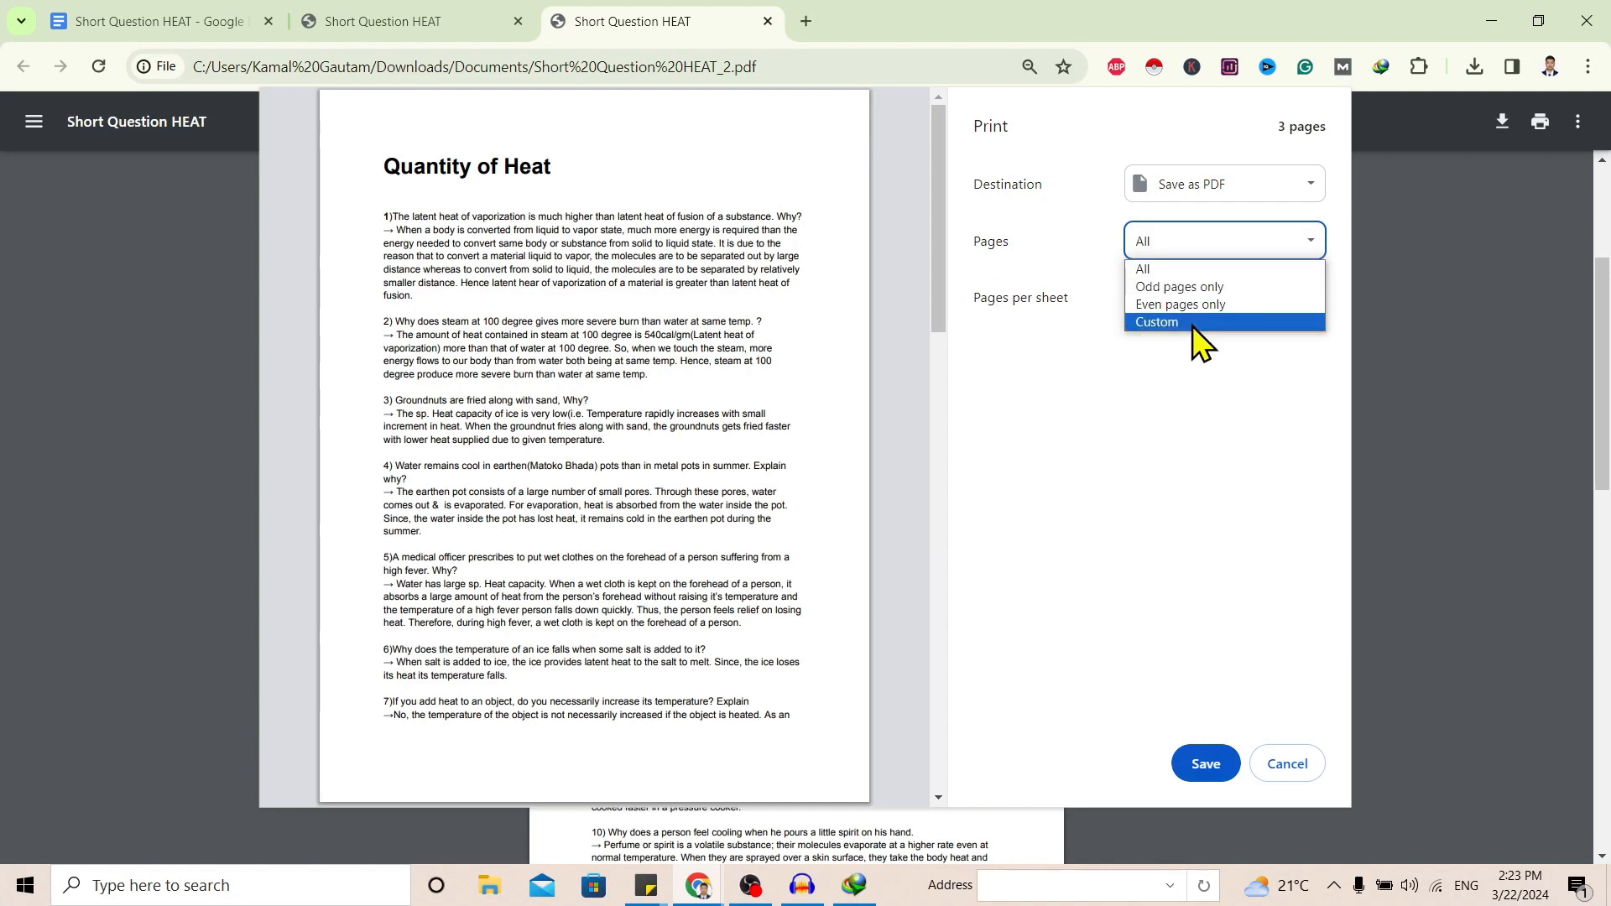
pyautogui.click(1156, 321)
pyautogui.write('1')
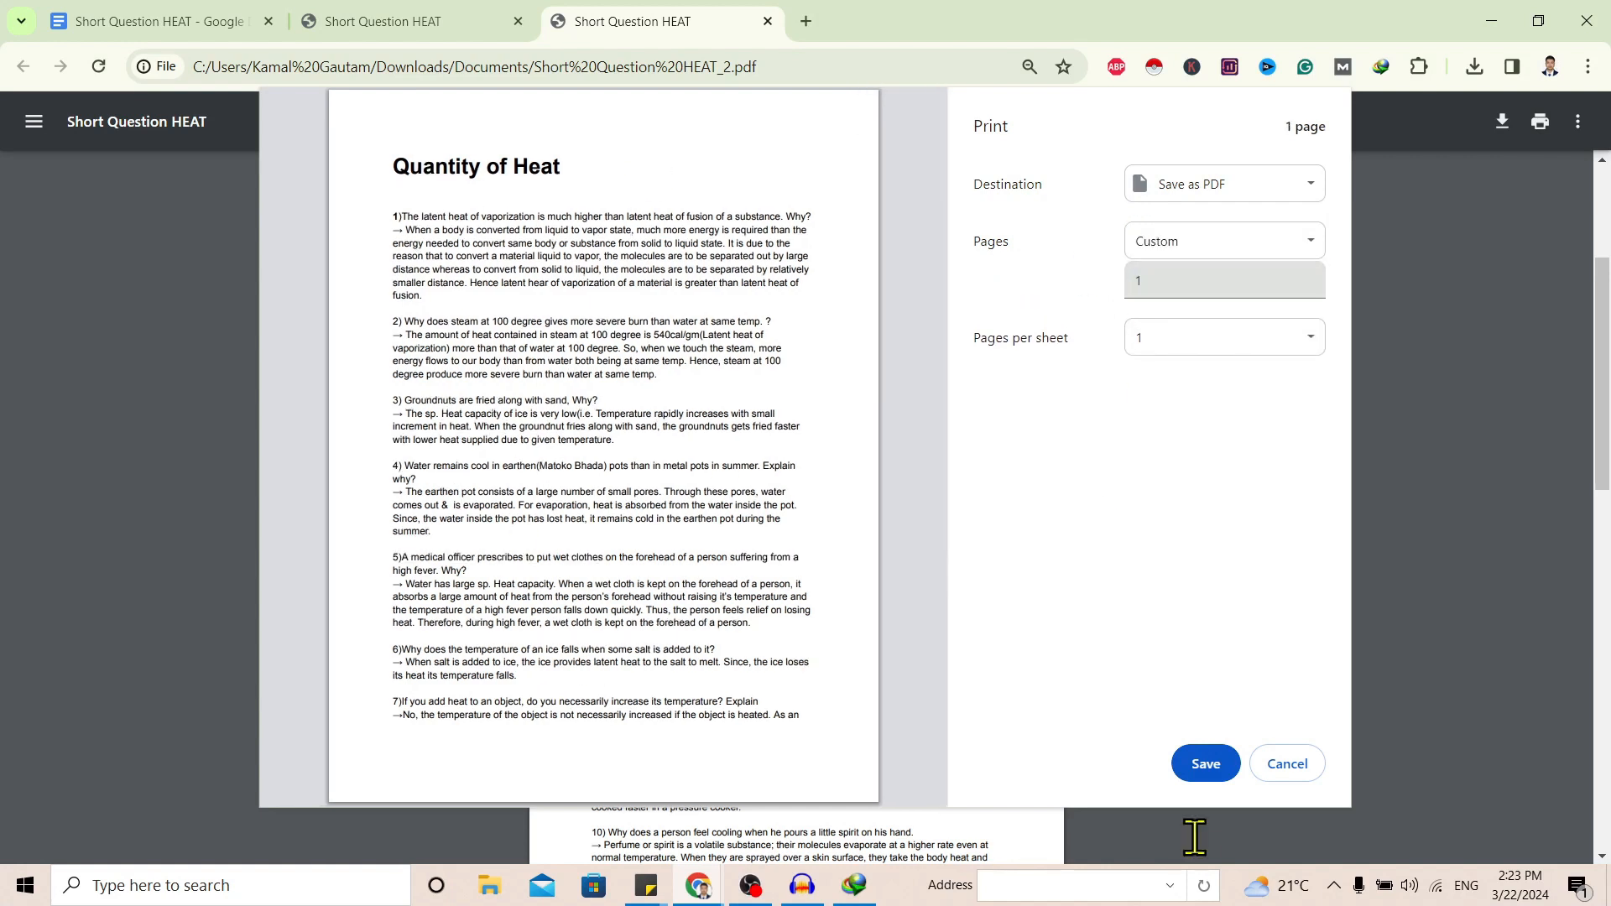
pyautogui.click(1204, 761)
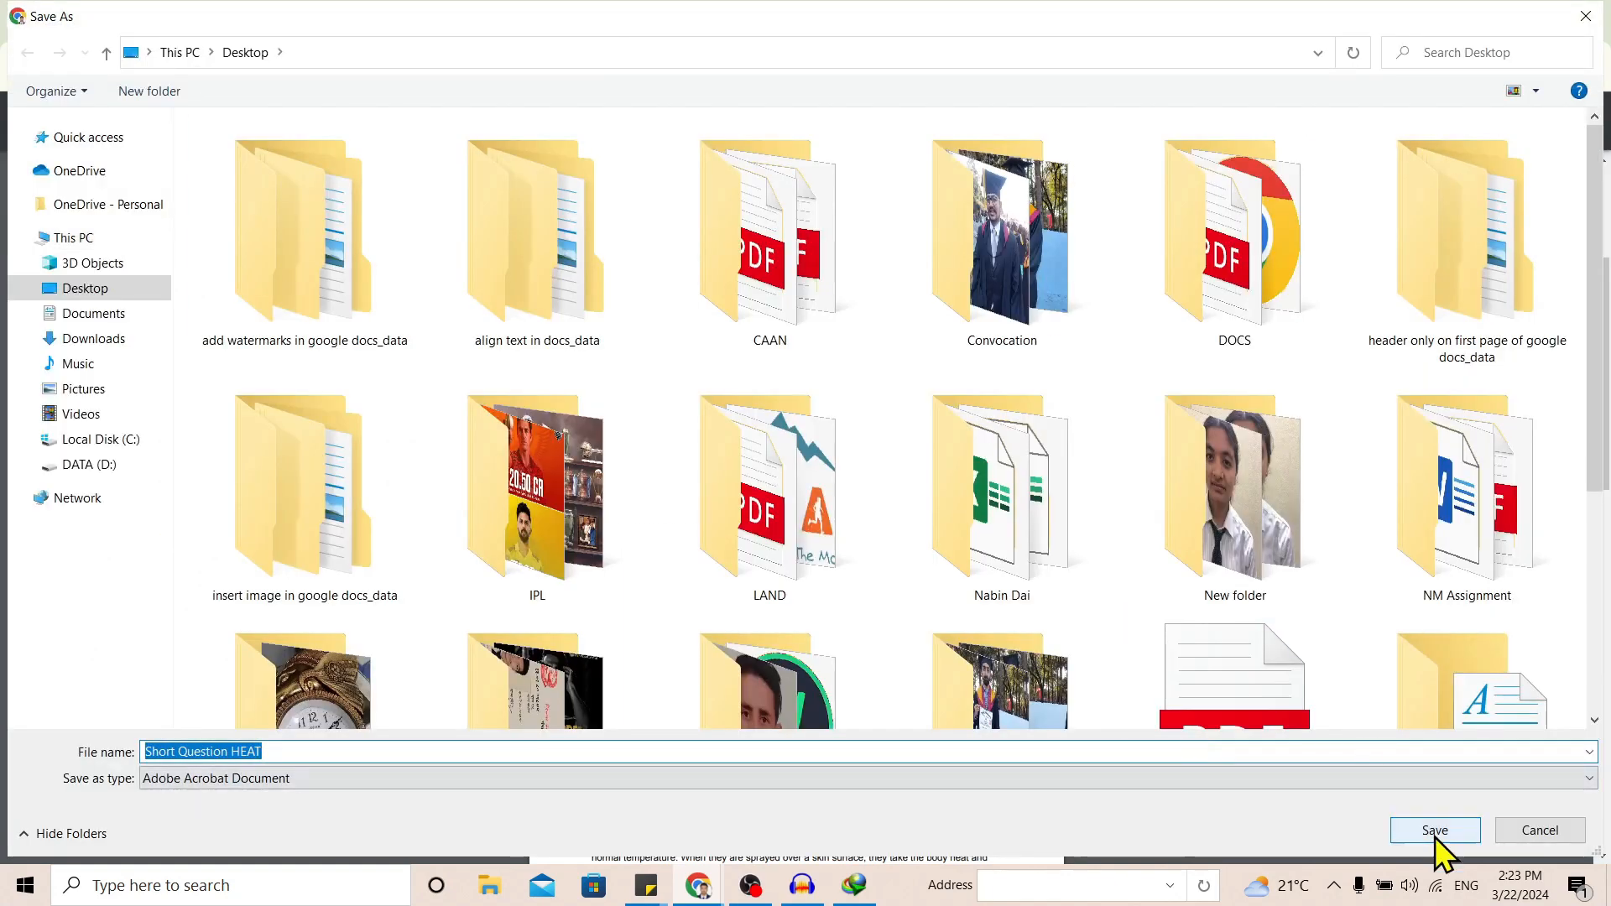
pyautogui.click(1434, 829)
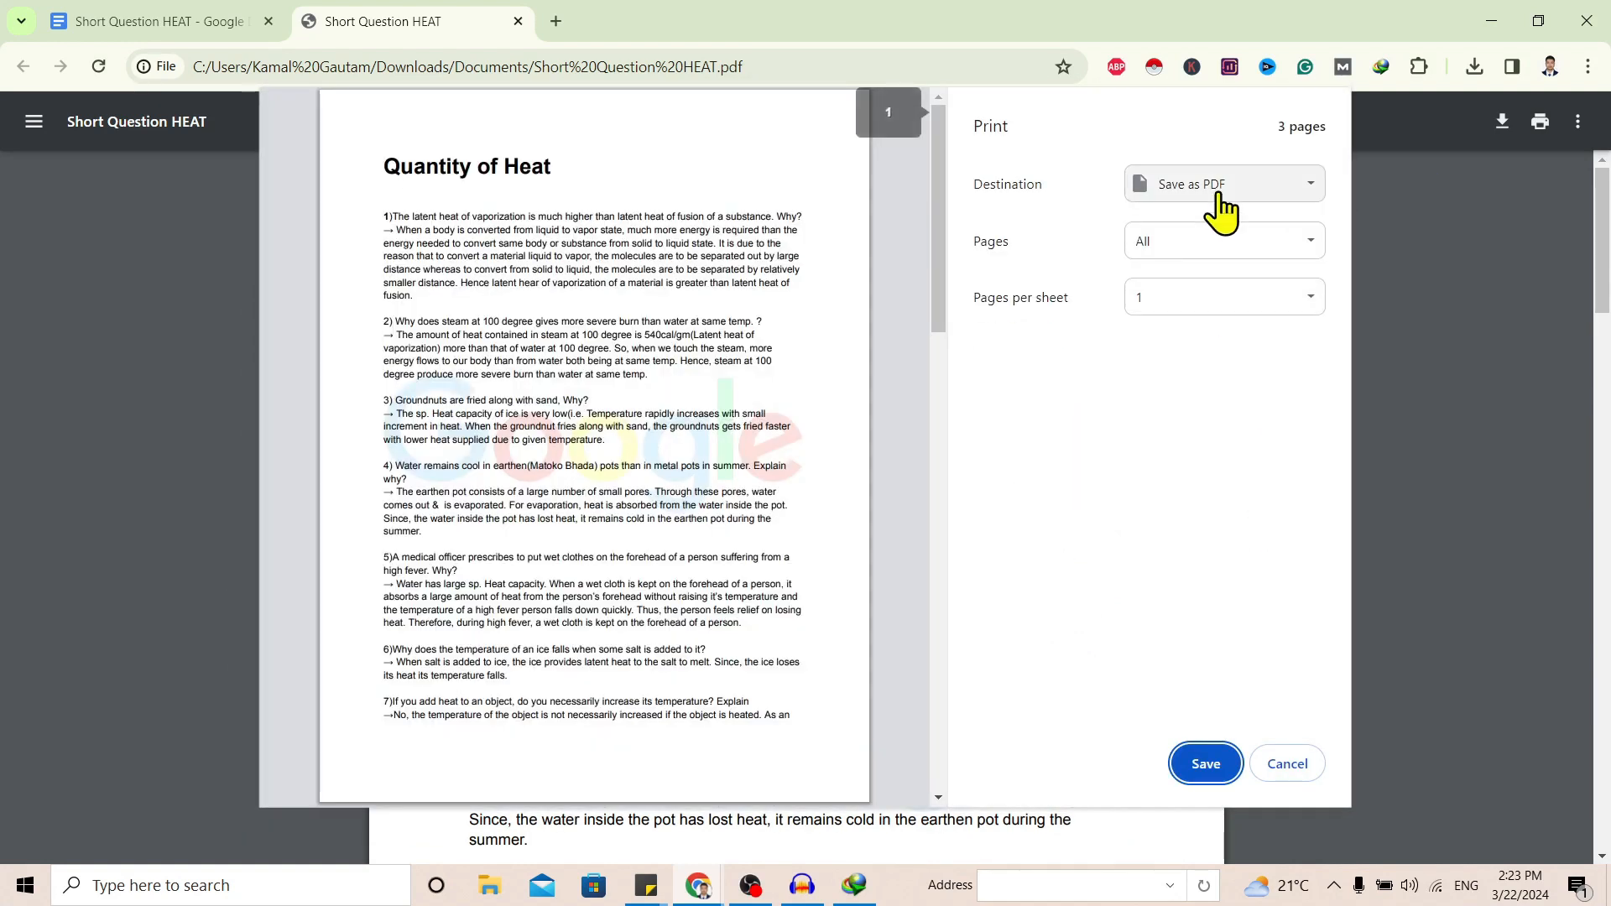
# Save custom page range 2-3 of the watermarked PDF as a PDF on the Desktop
pyautogui.click(1224, 242)
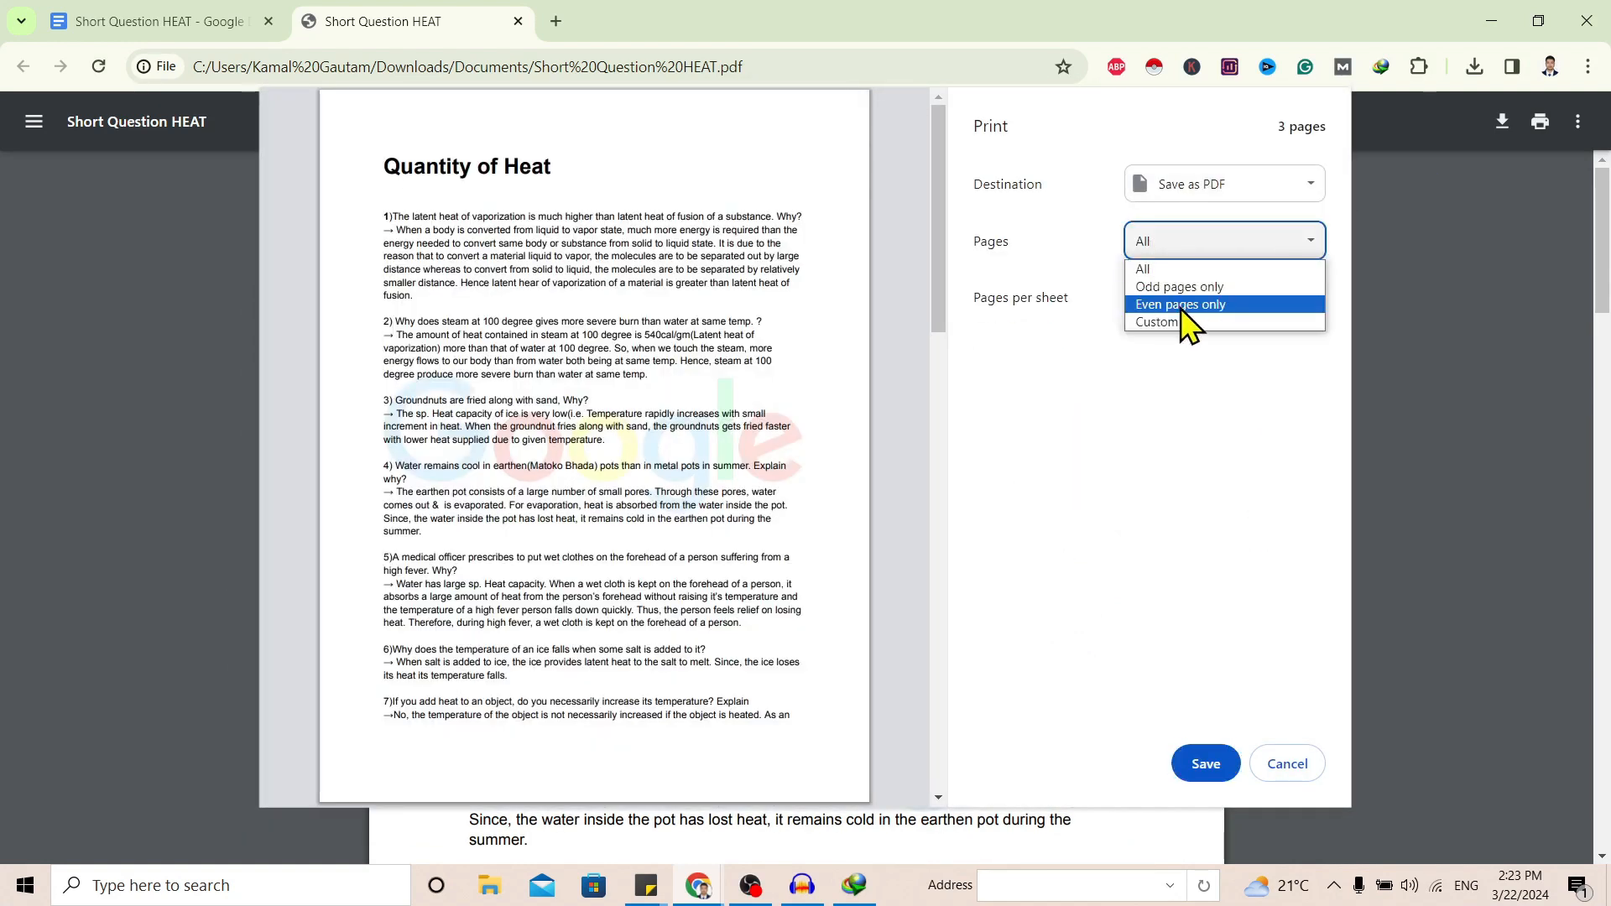
pyautogui.click(1156, 321)
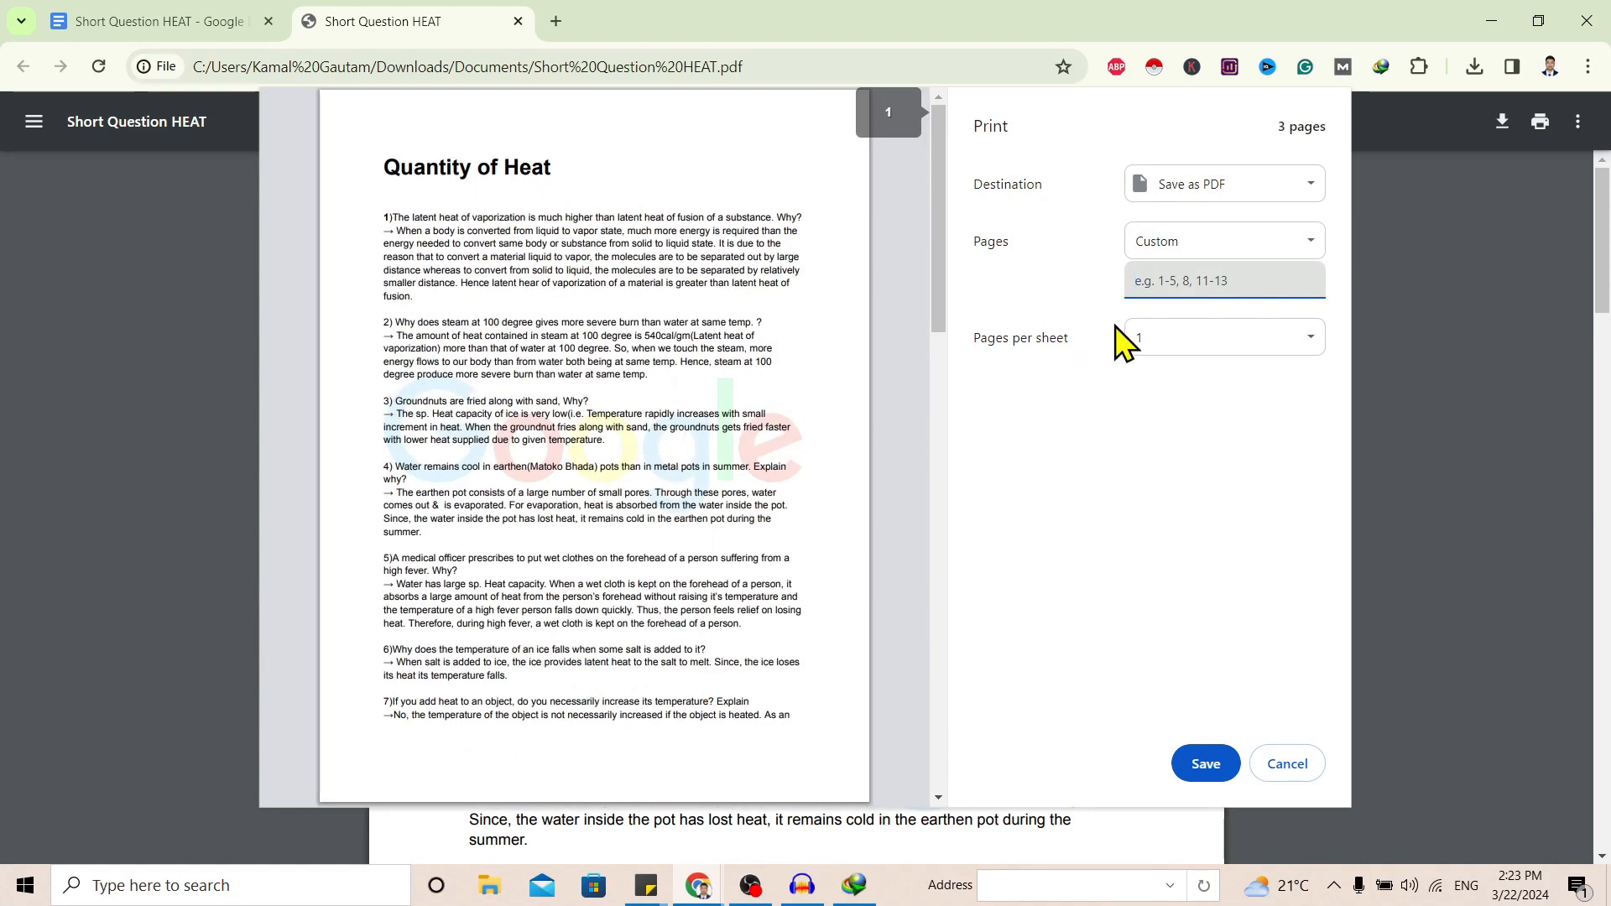
pyautogui.write('2')
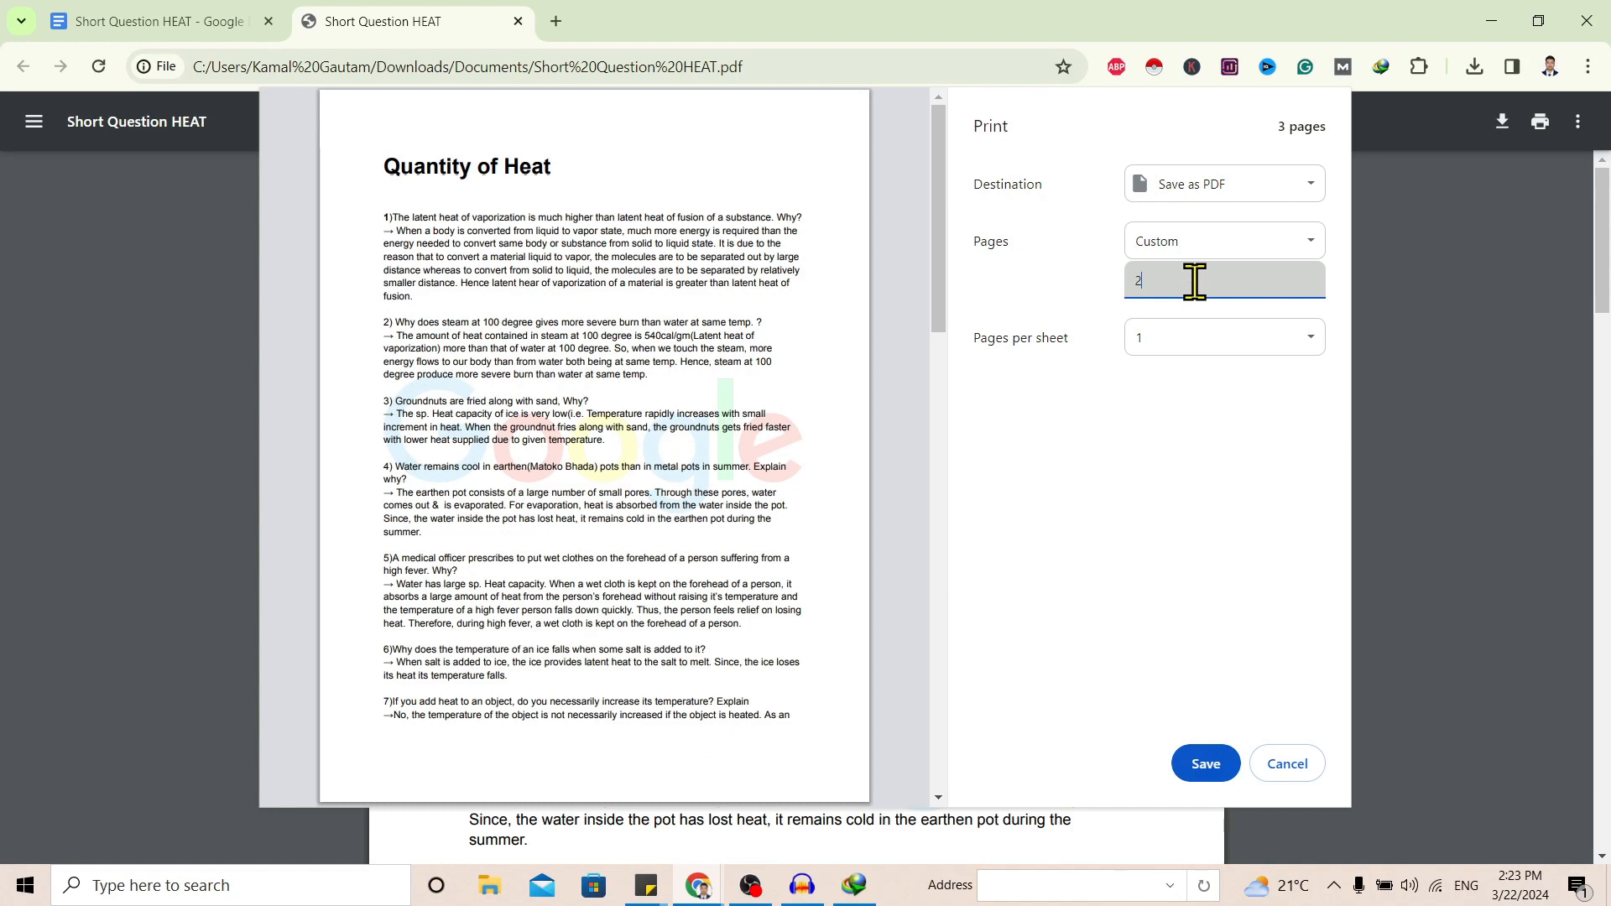
pyautogui.write('-3')
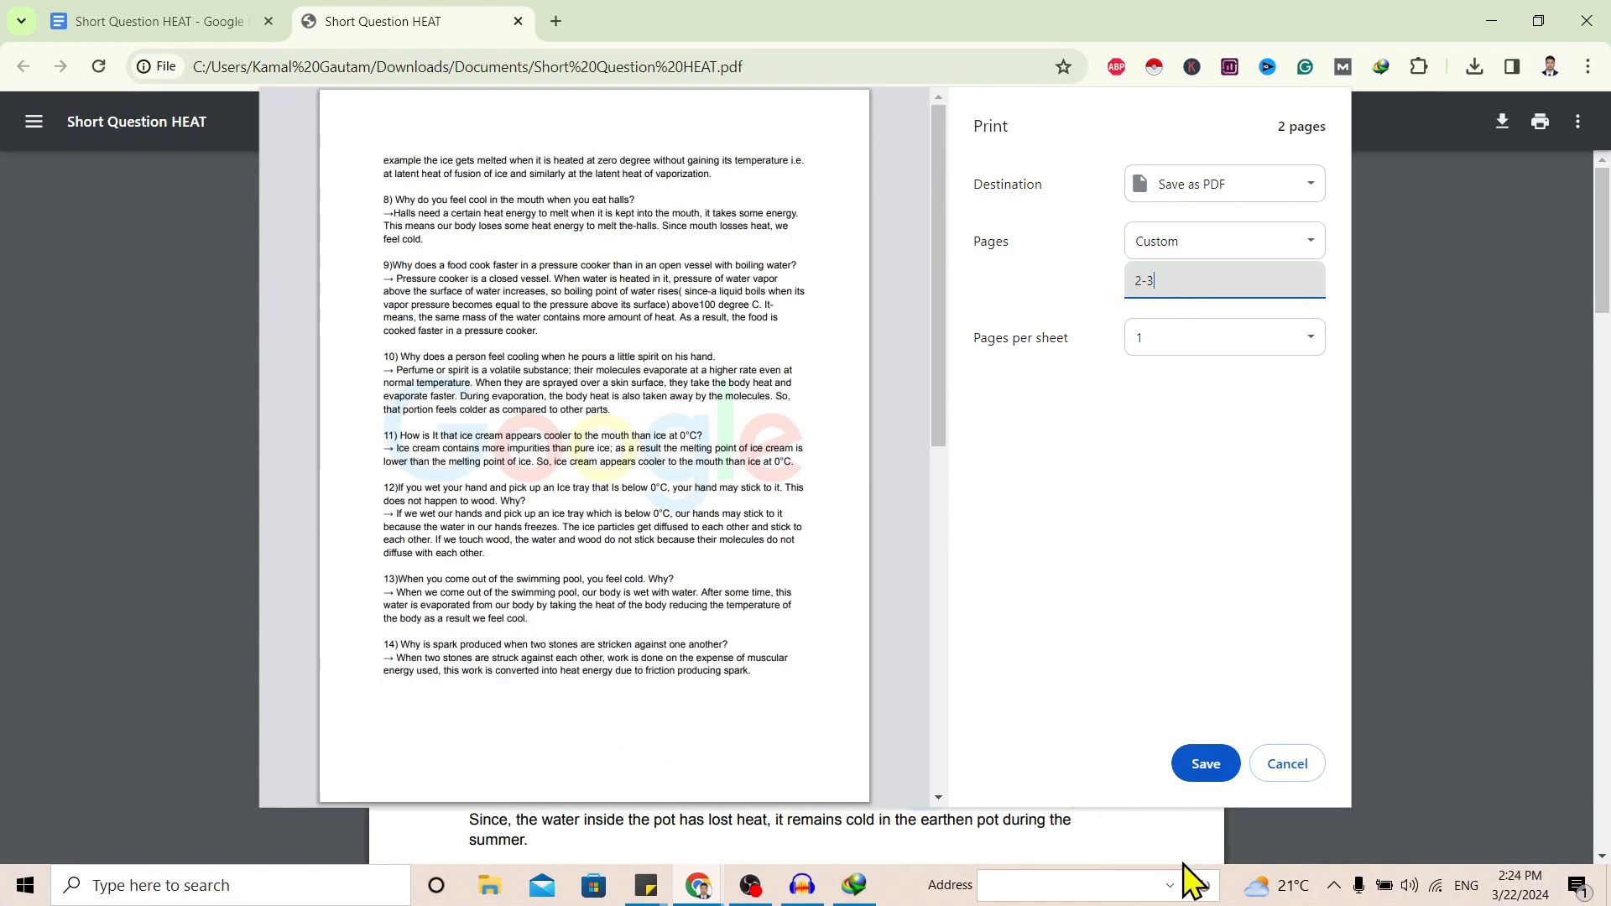
pyautogui.click(1205, 764)
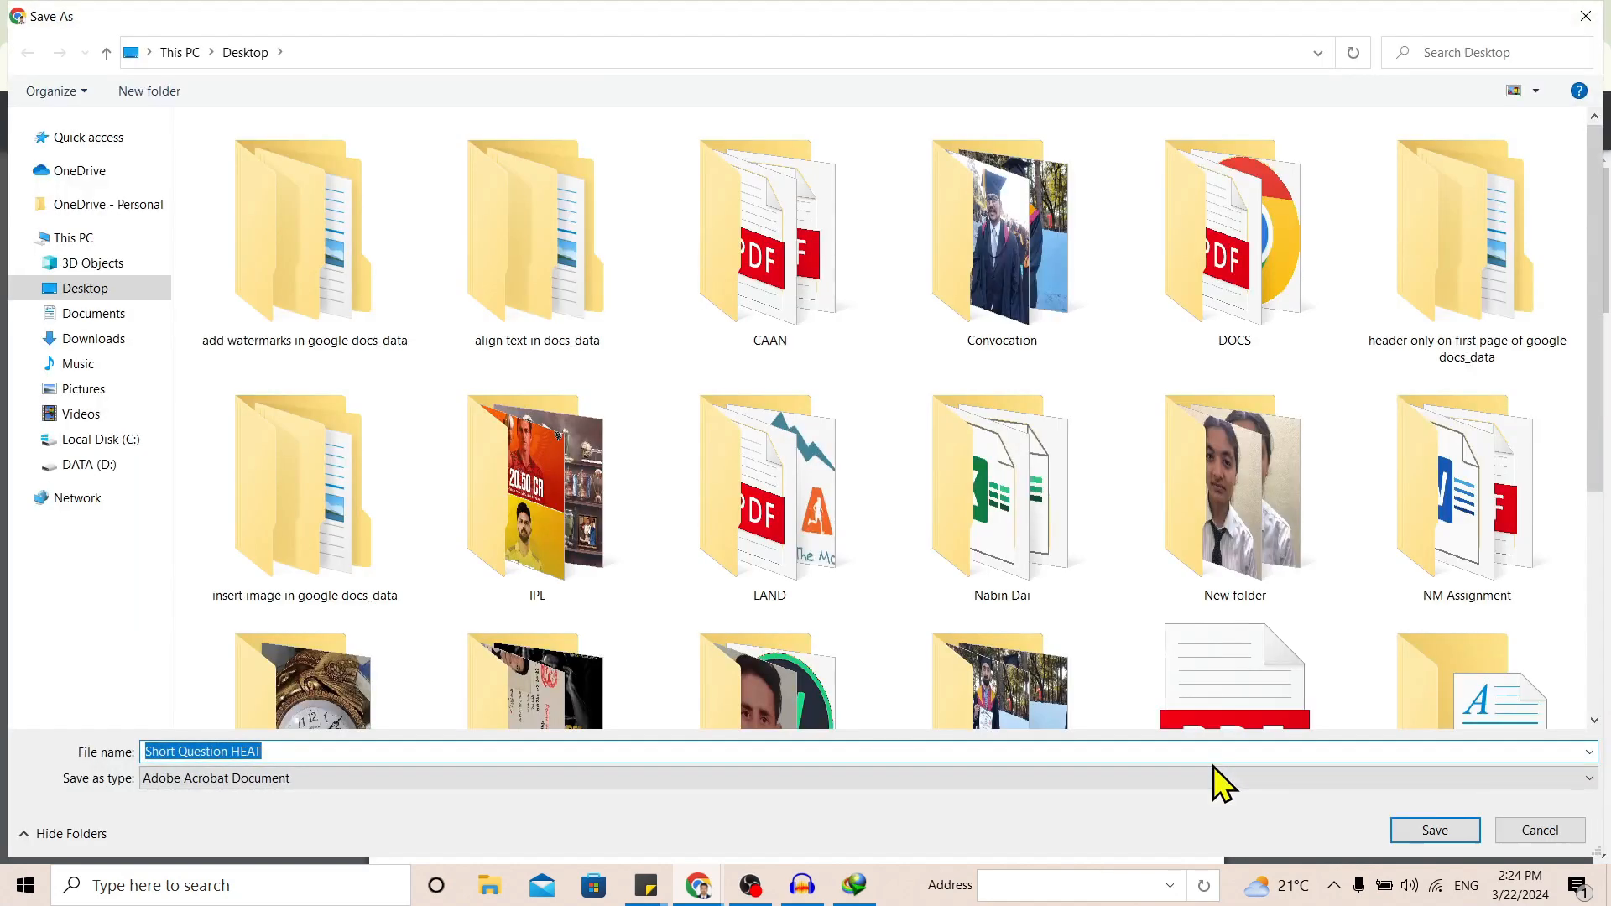
pyautogui.click(1435, 829)
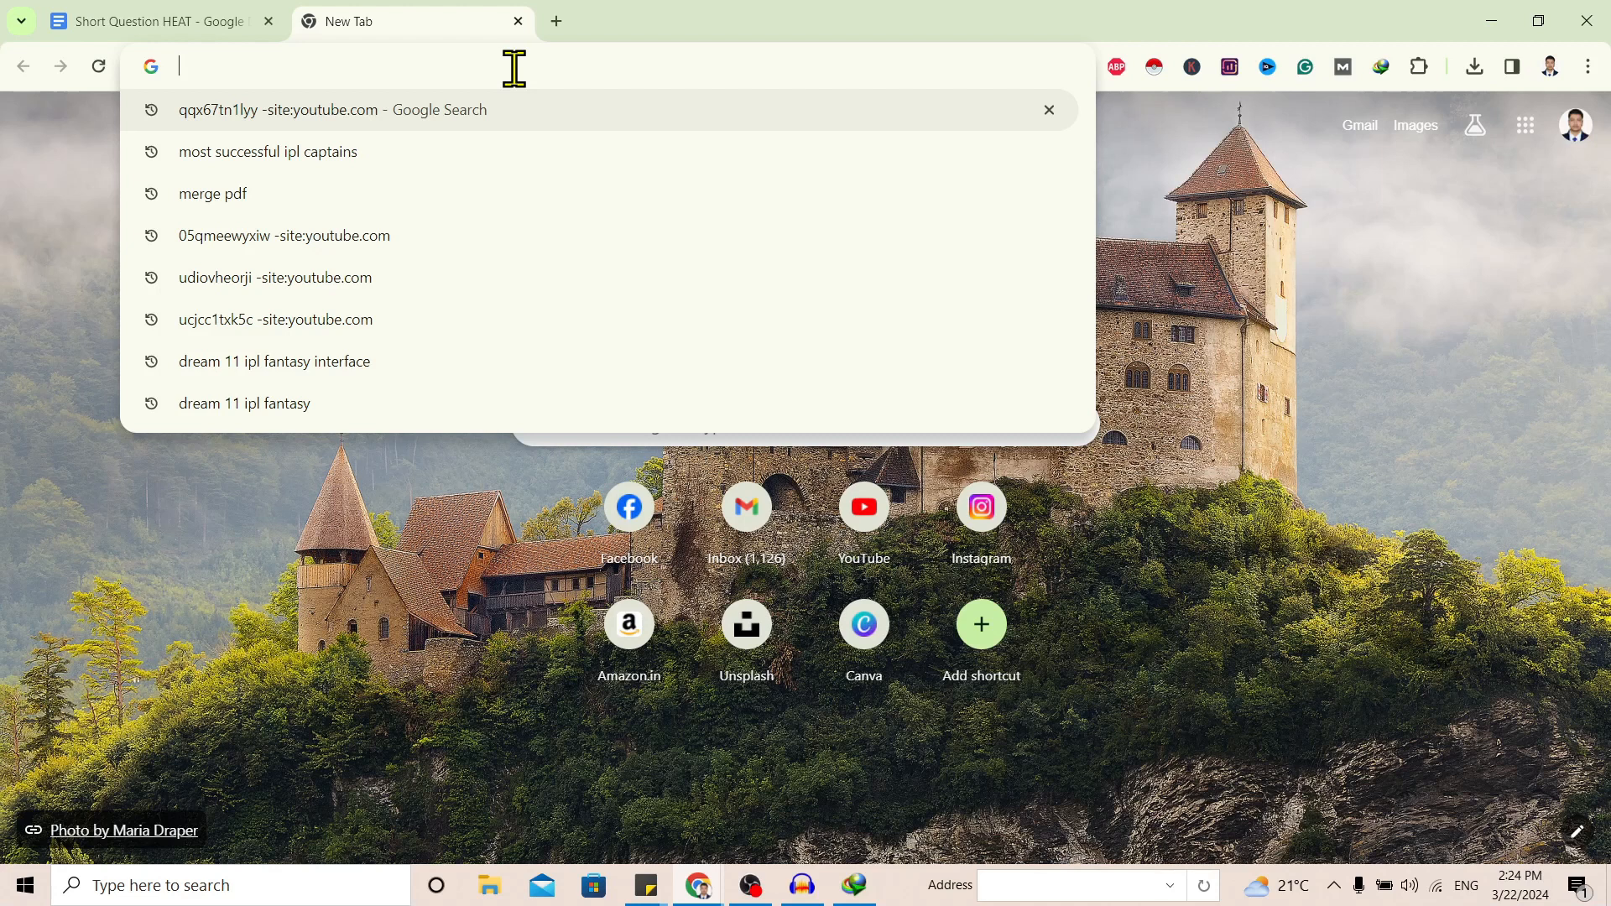
# Search 'pdf merge' and open iLovePDF's Merge PDF files result
pyautogui.write('pdf merge')
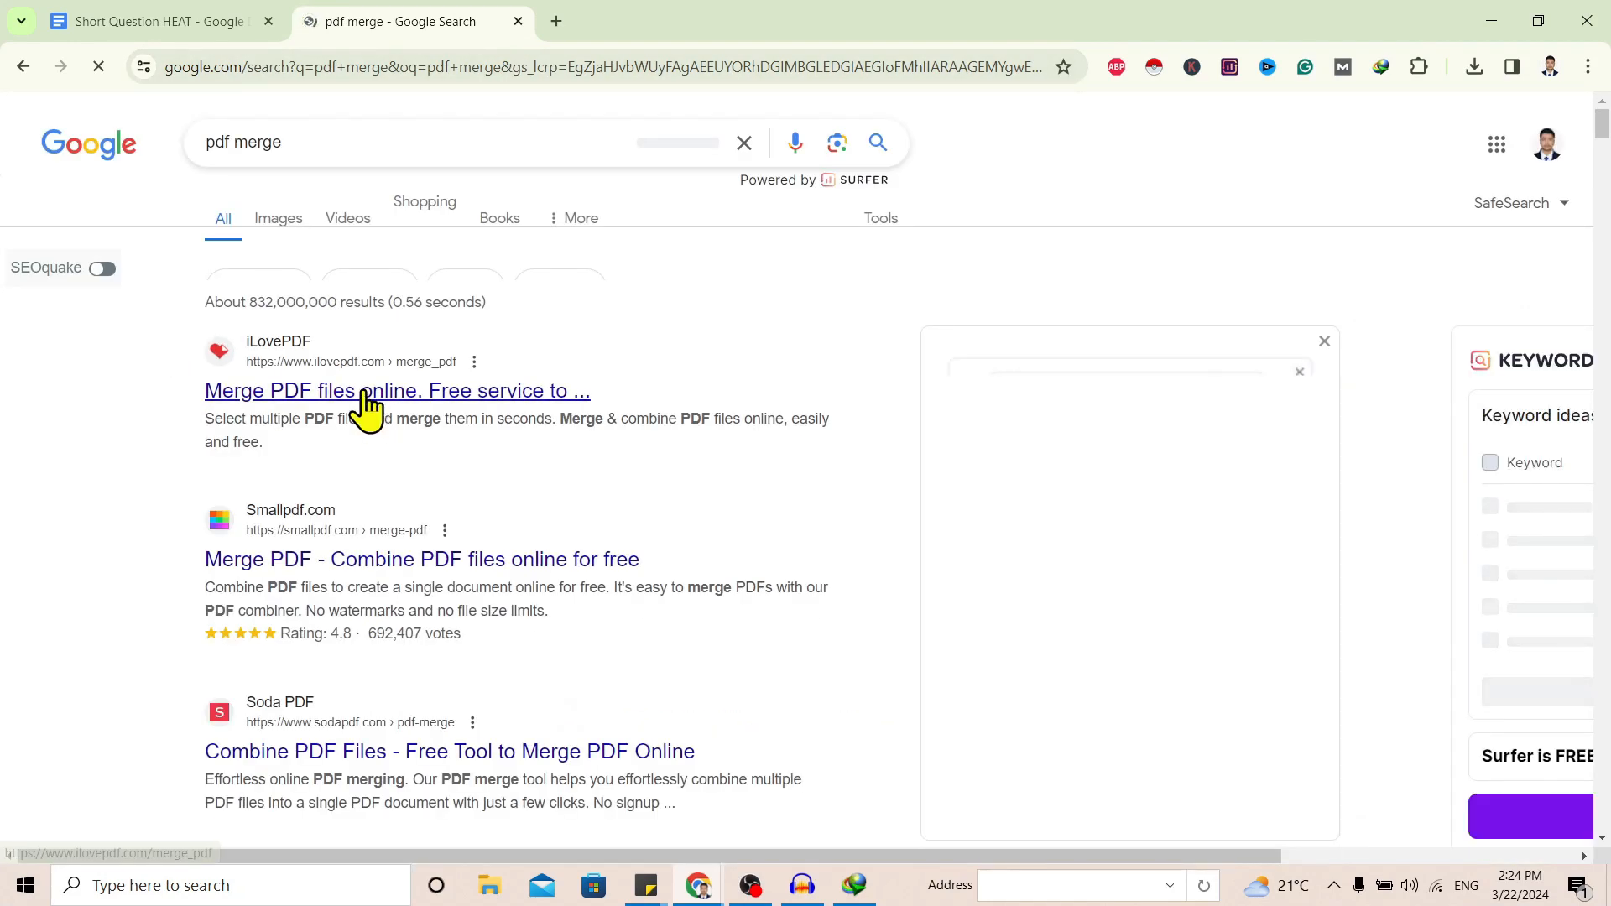
pyautogui.click(362, 391)
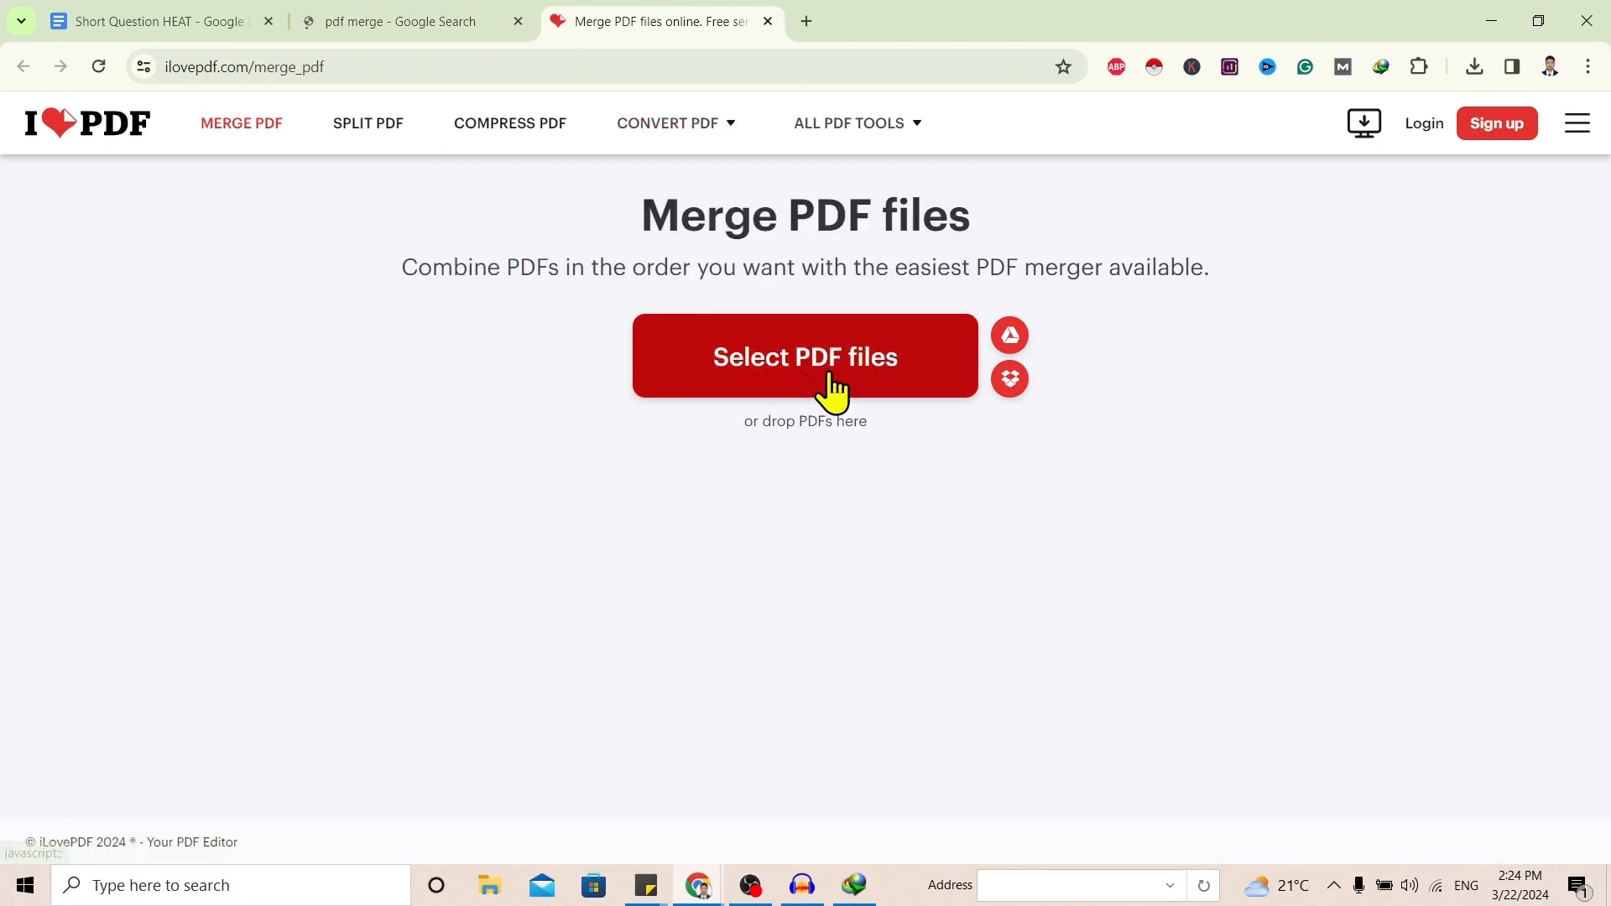
# Upload both Short Question HEAT PDFs from the Desktop, merge them, and download the merged PDF
pyautogui.click(805, 356)
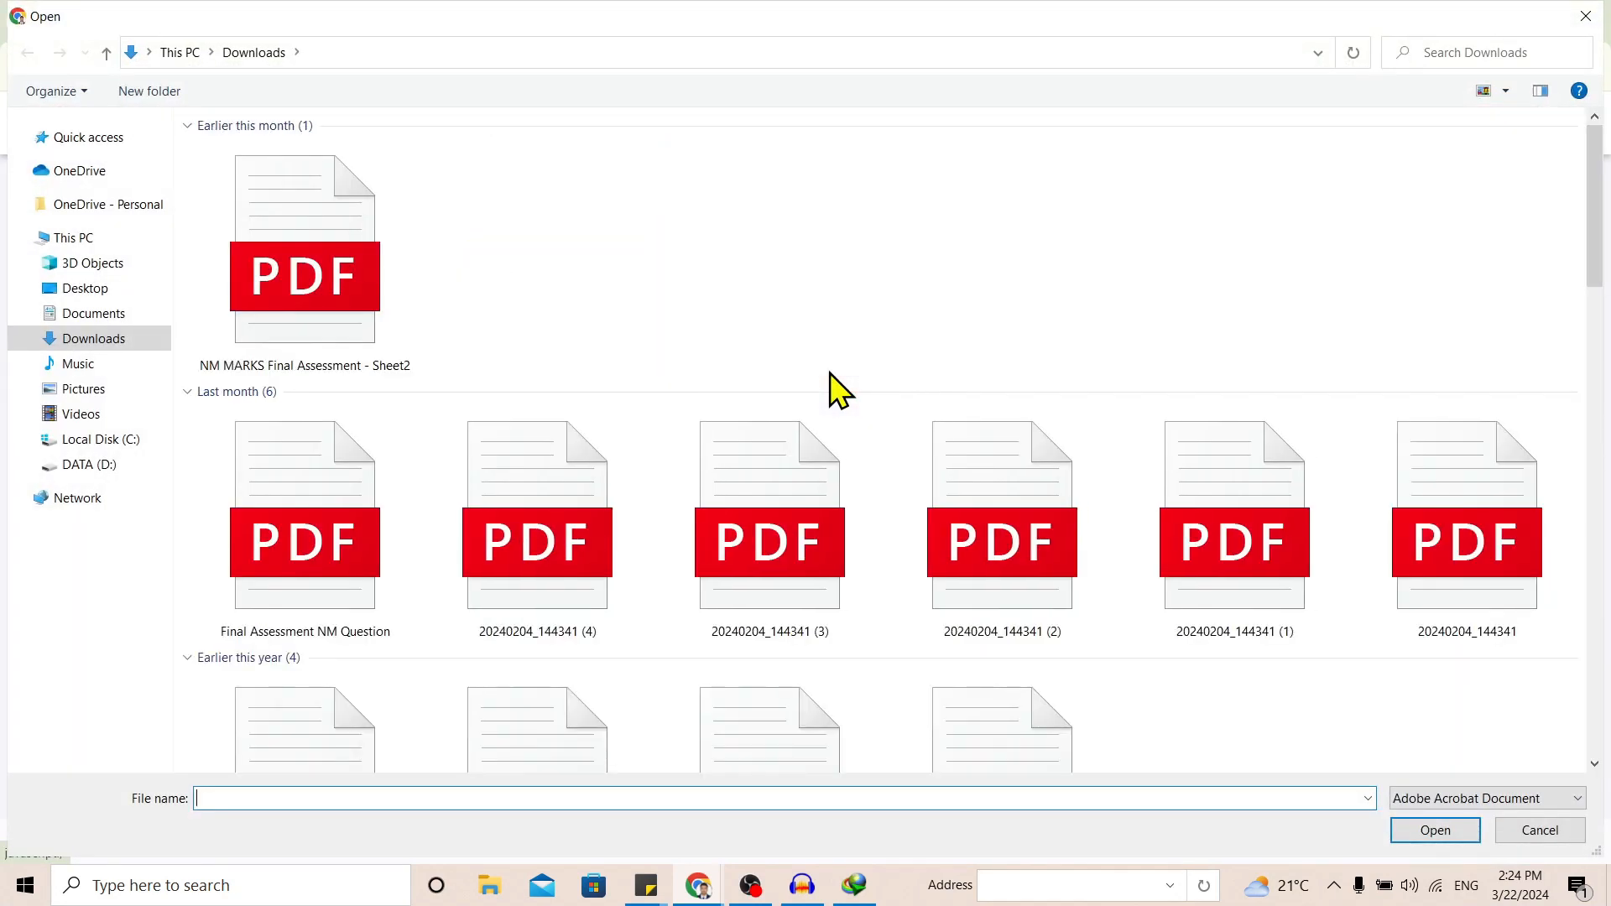
pyautogui.click(84, 288)
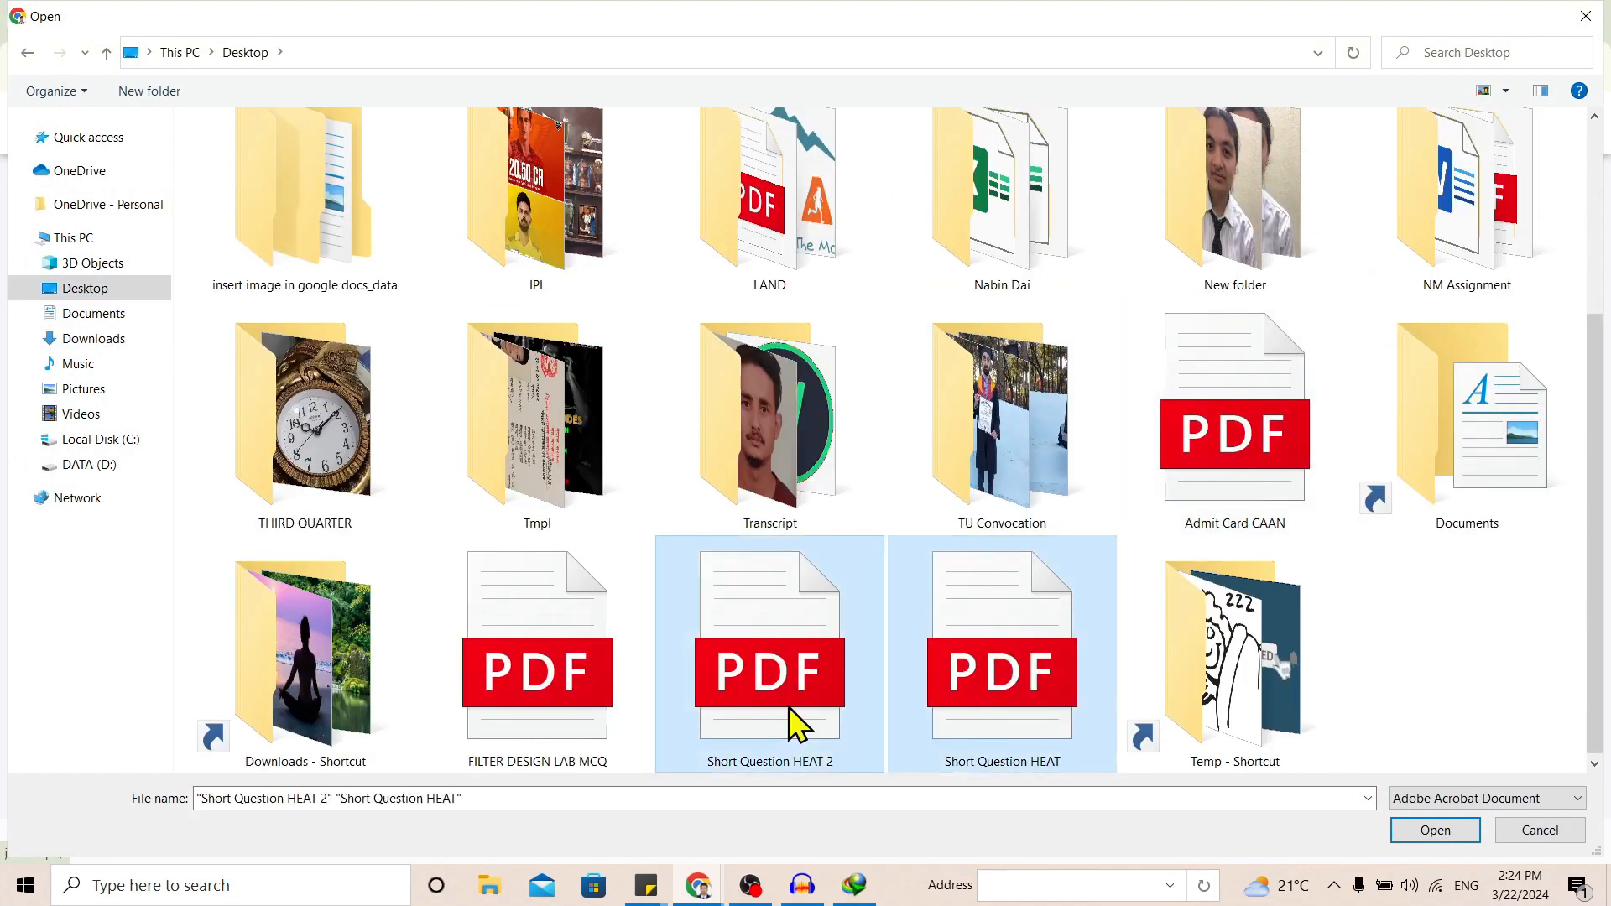
pyautogui.click(1435, 829)
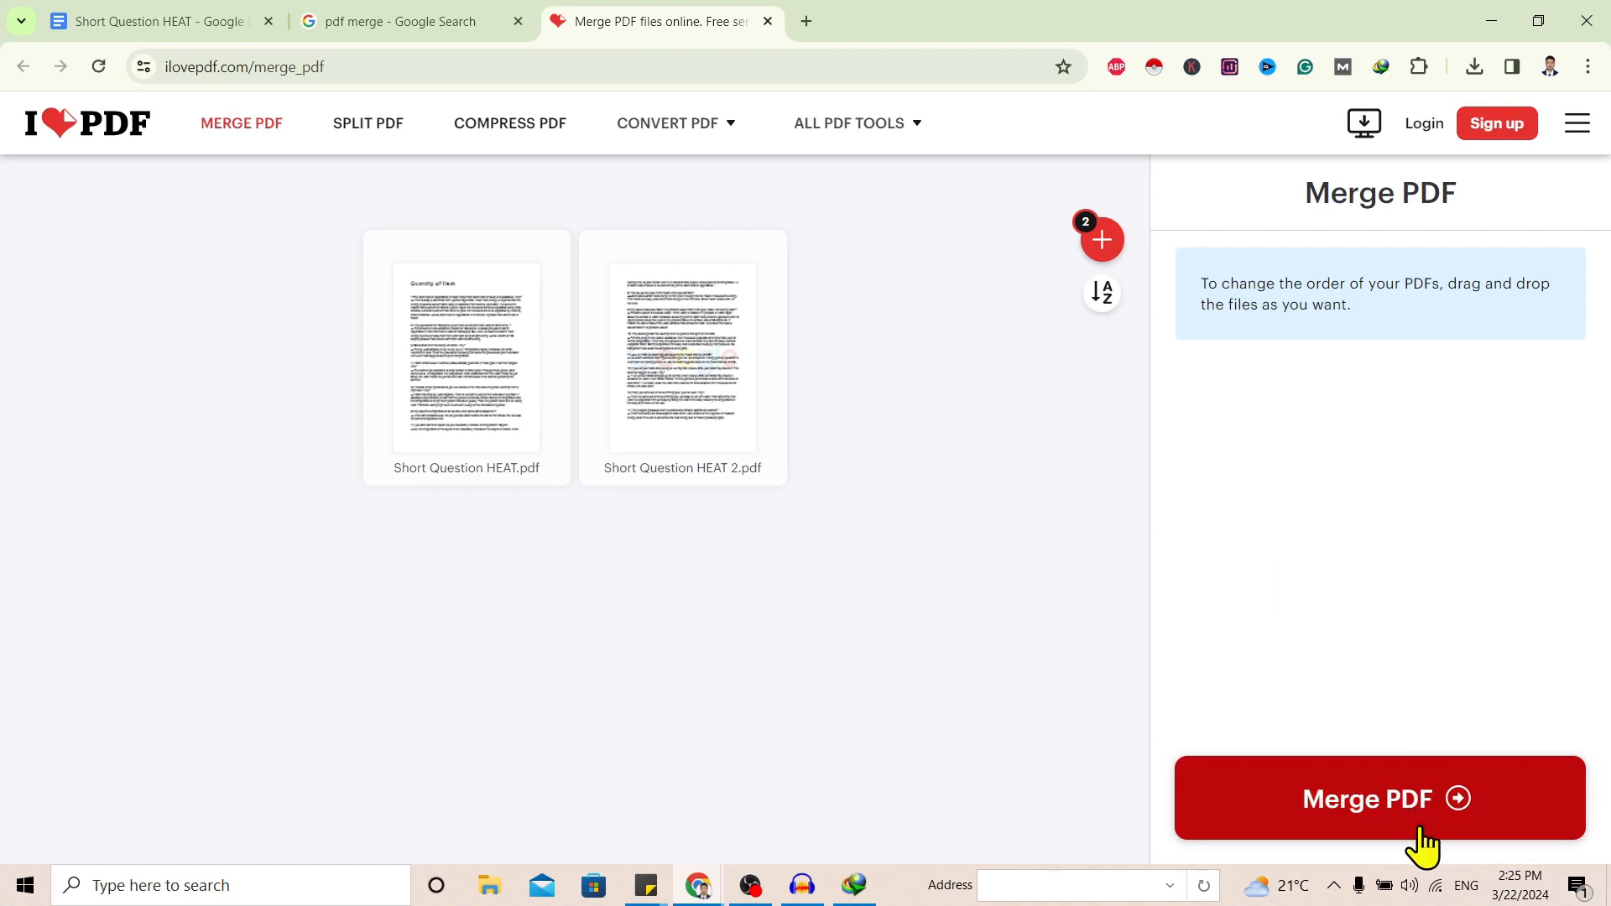
pyautogui.click(1379, 798)
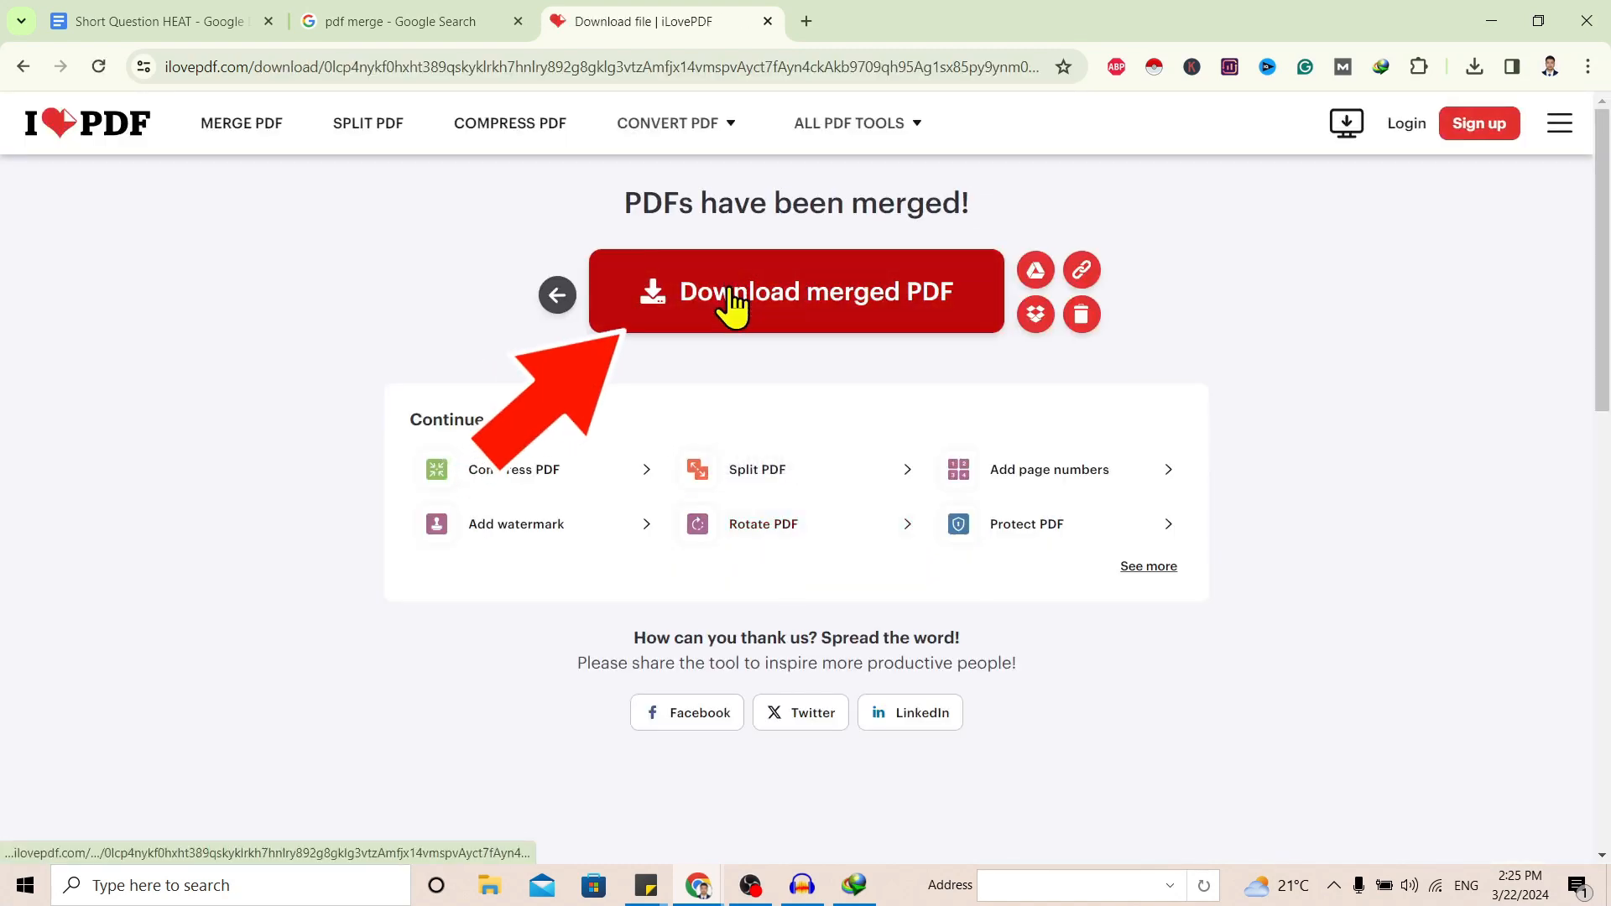
pyautogui.click(815, 292)
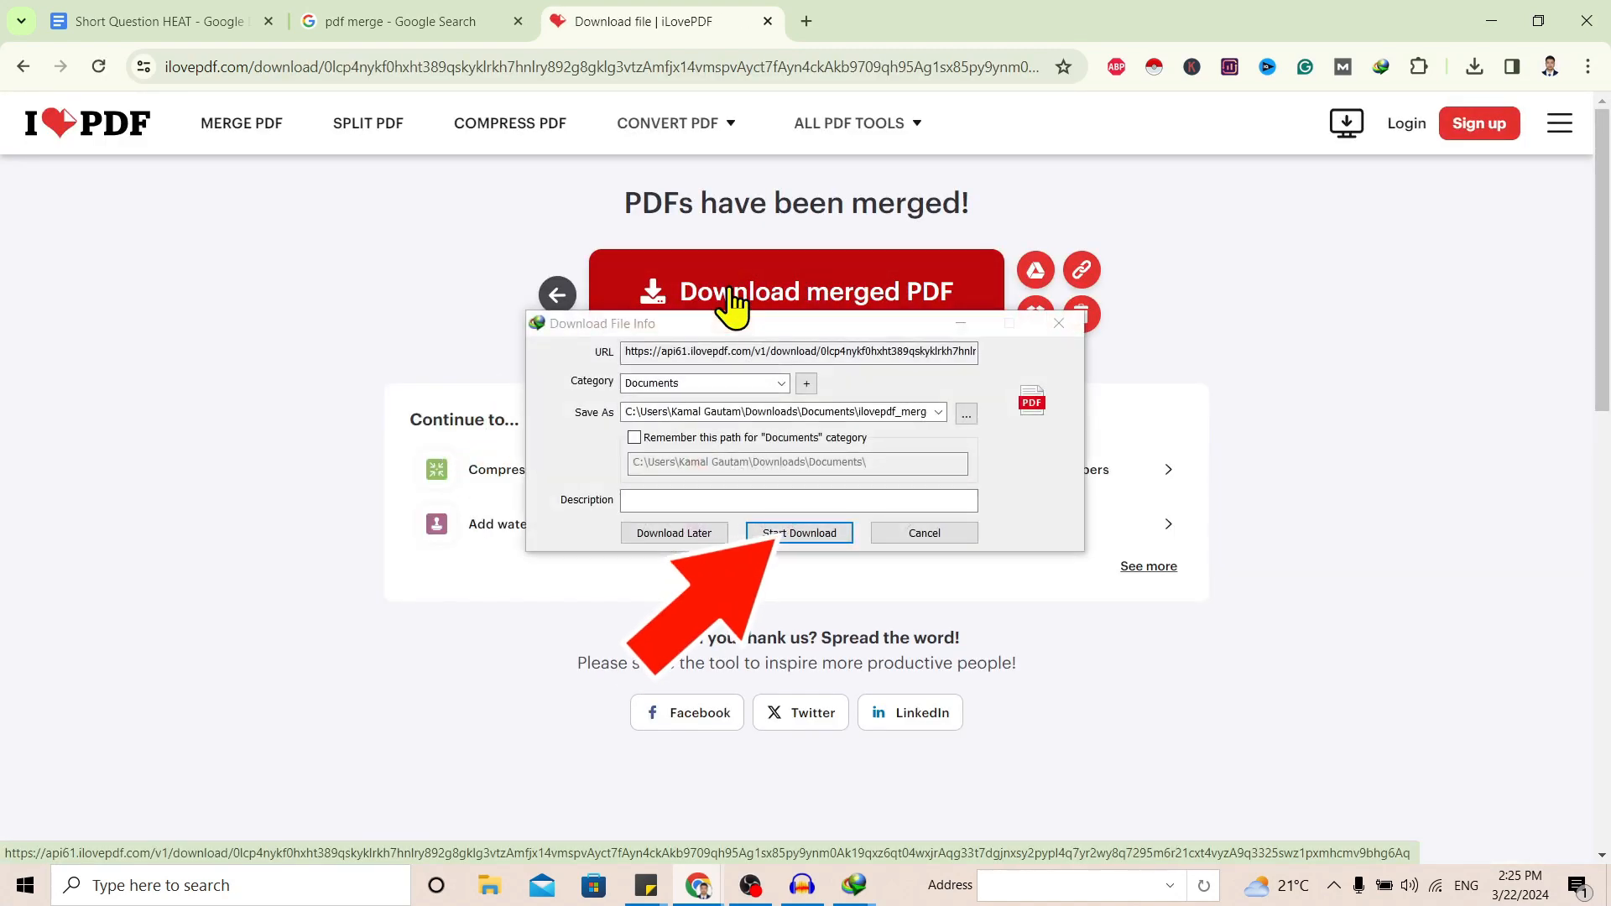
pyautogui.click(799, 534)
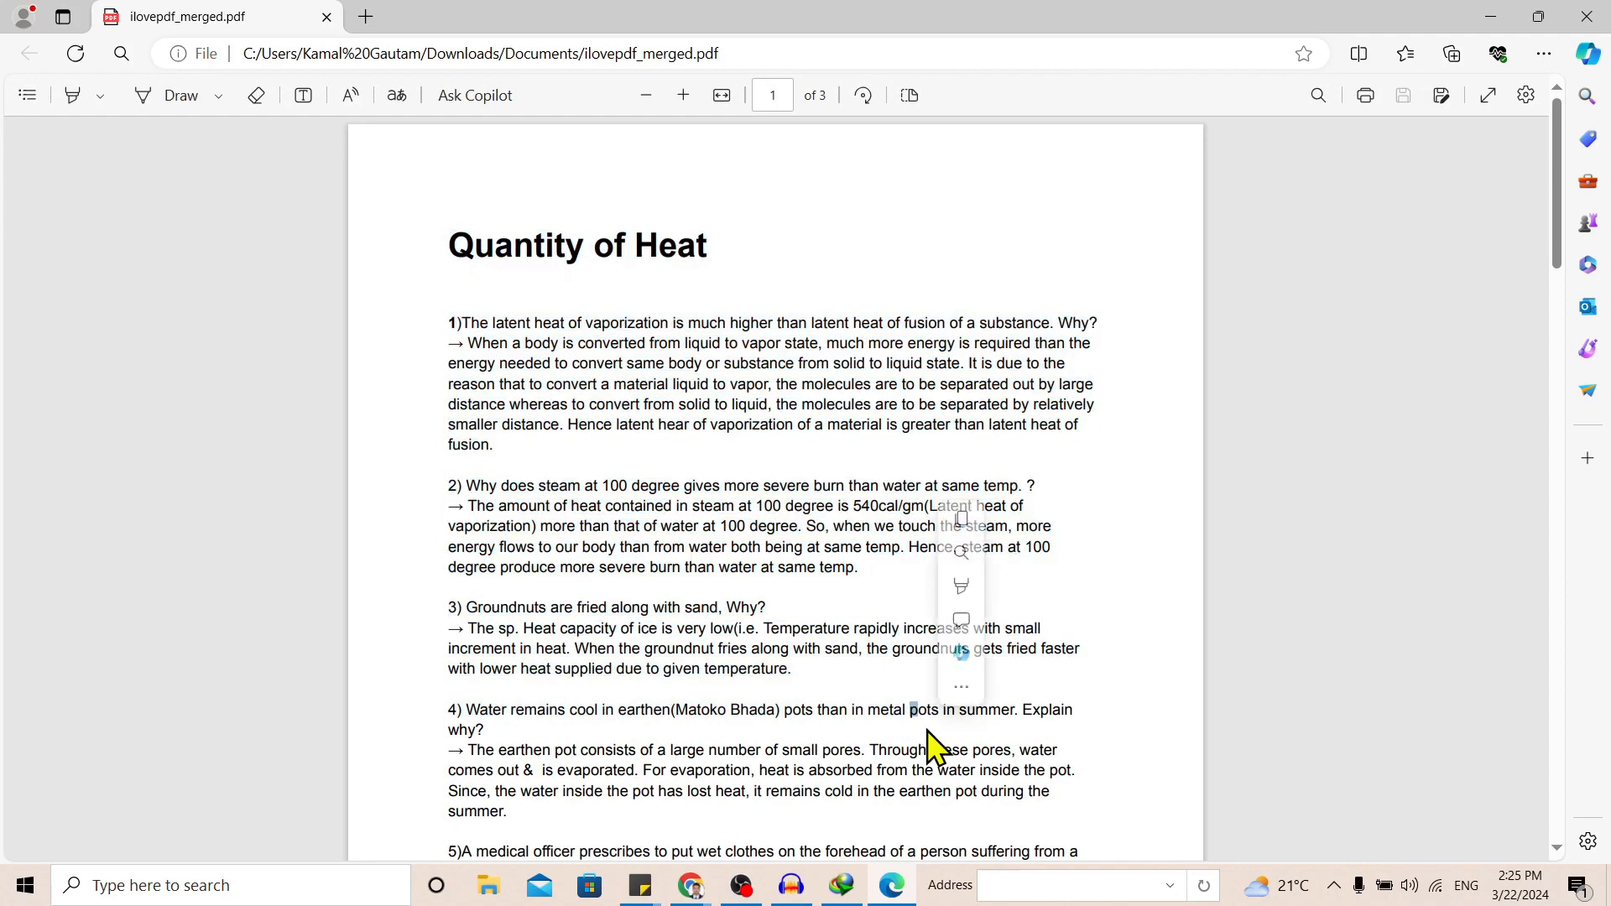
# Scroll through ilovepdf_merged.pdf in Edge to check the Quantity of Heat pages
pyautogui.scroll(-3)
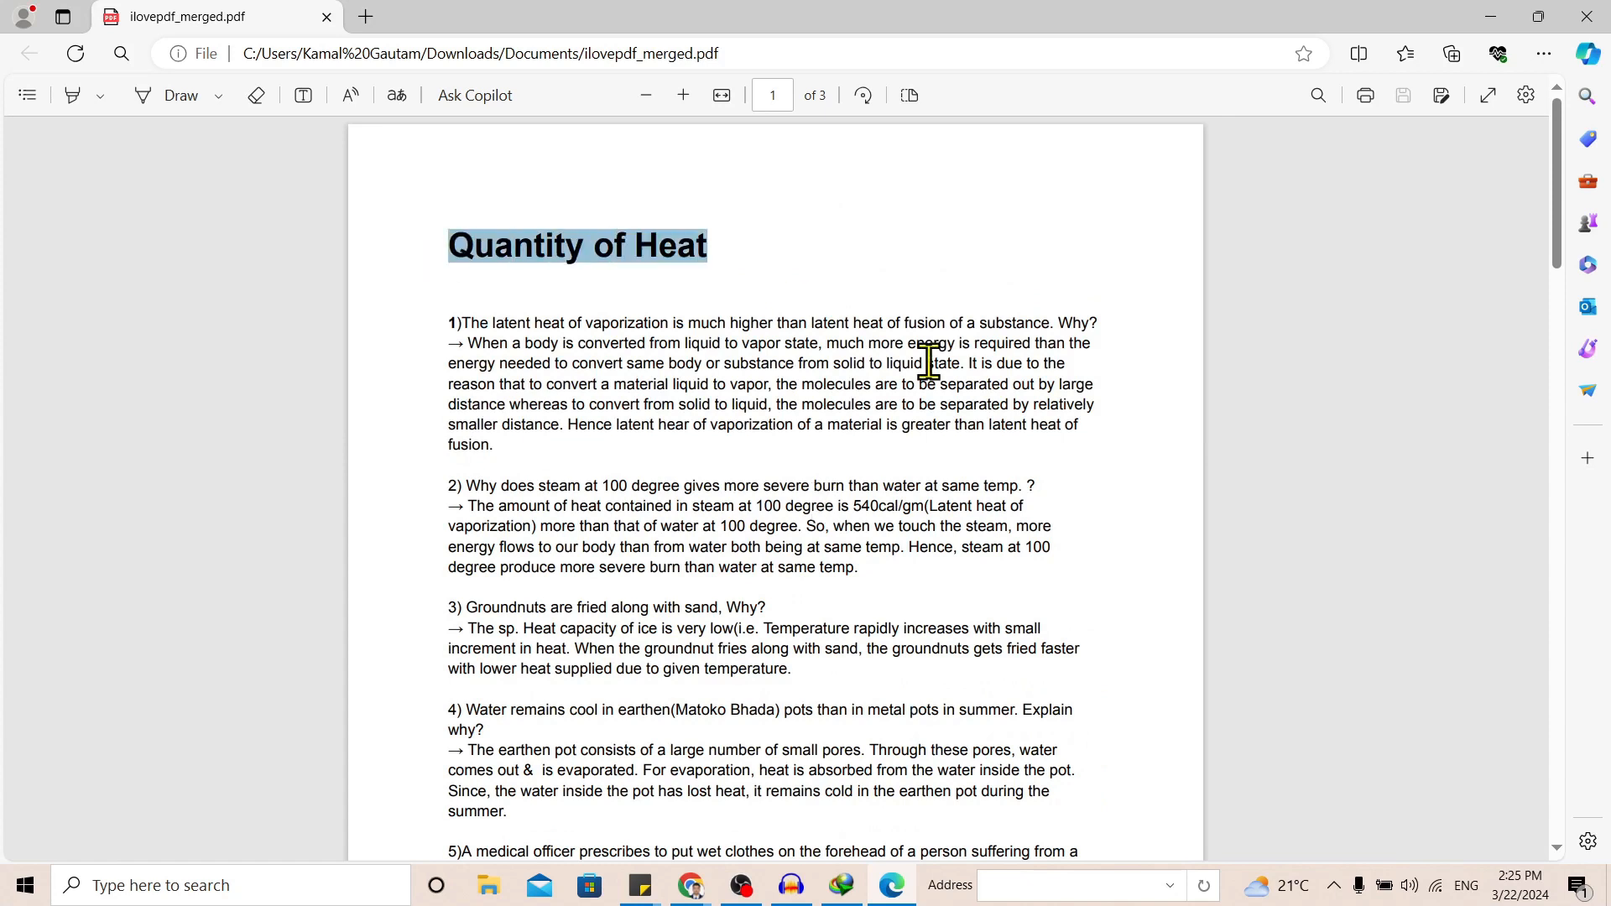
pyautogui.scroll(-3)
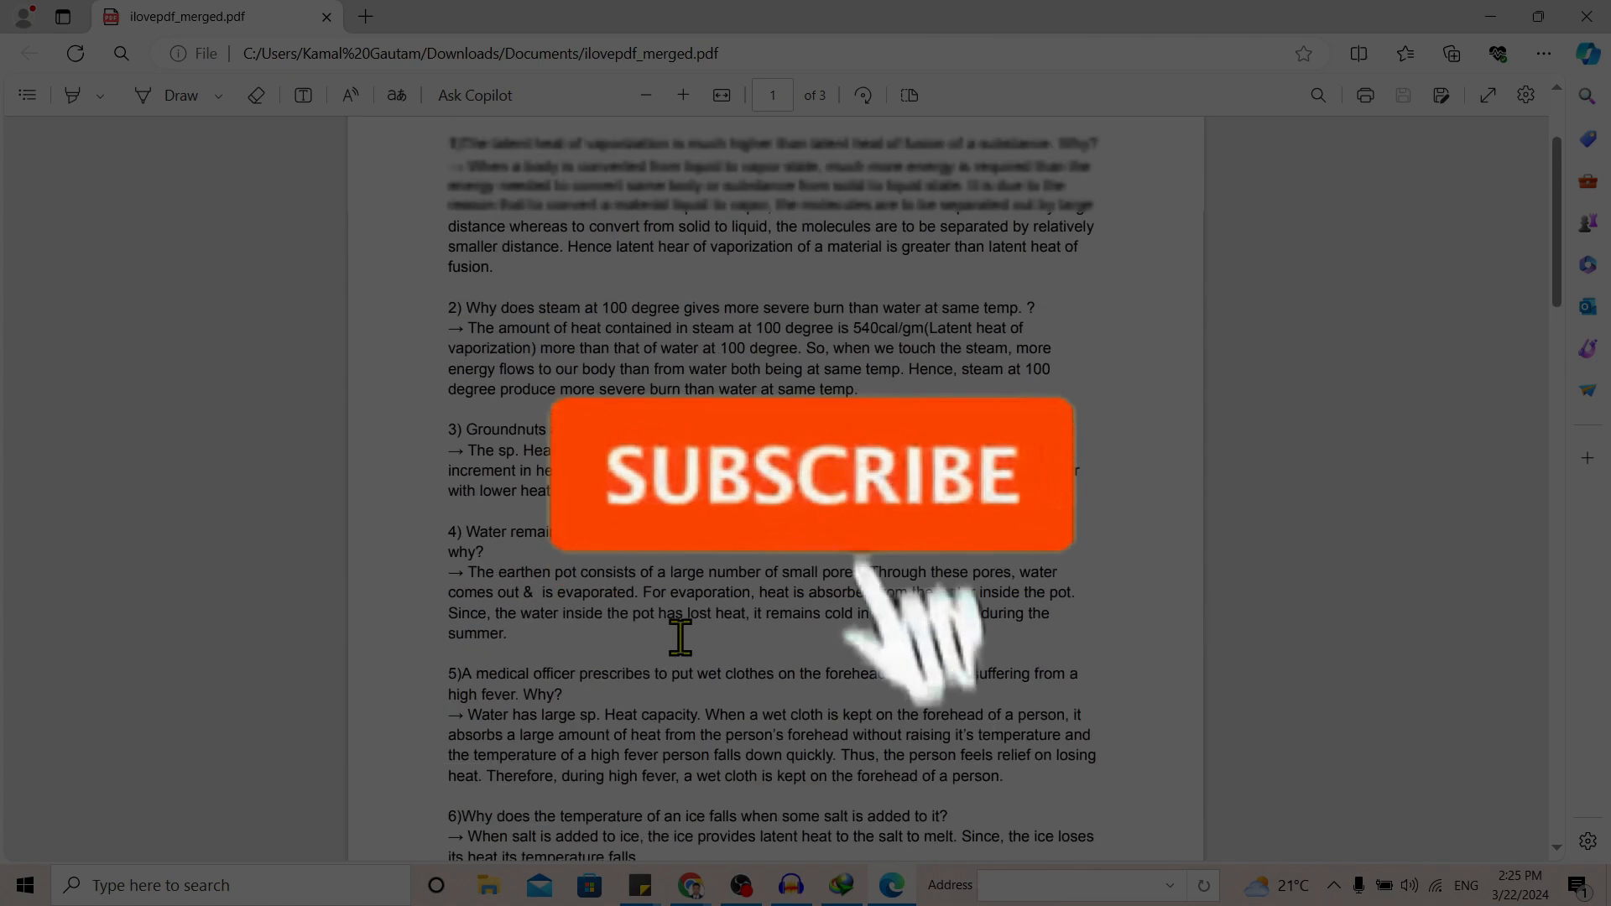
pyautogui.click(810, 475)
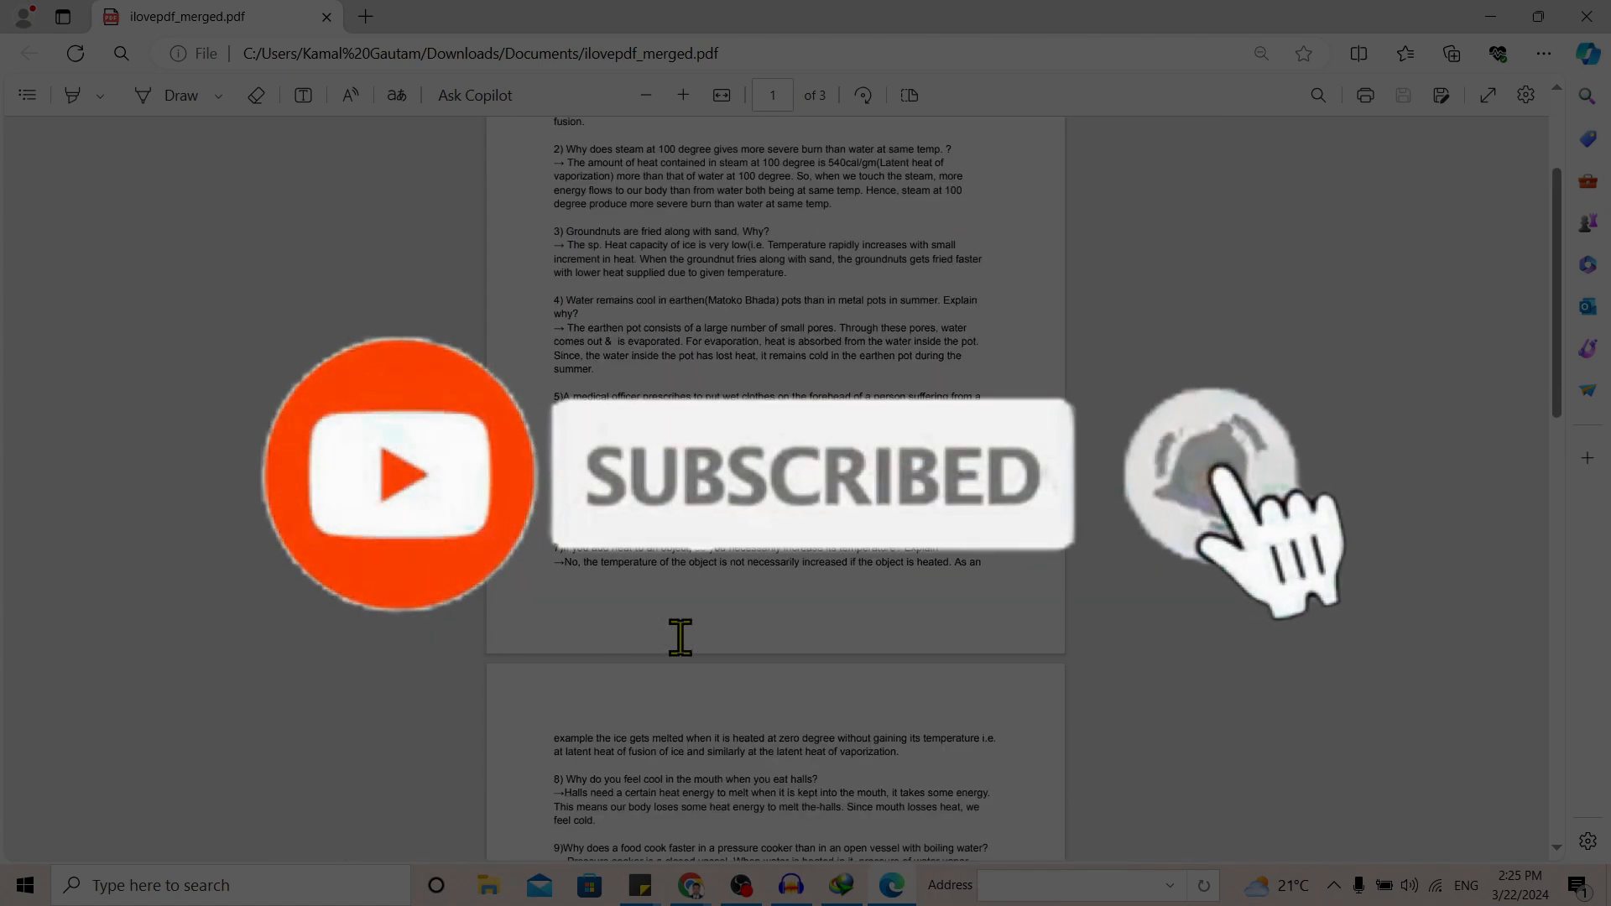